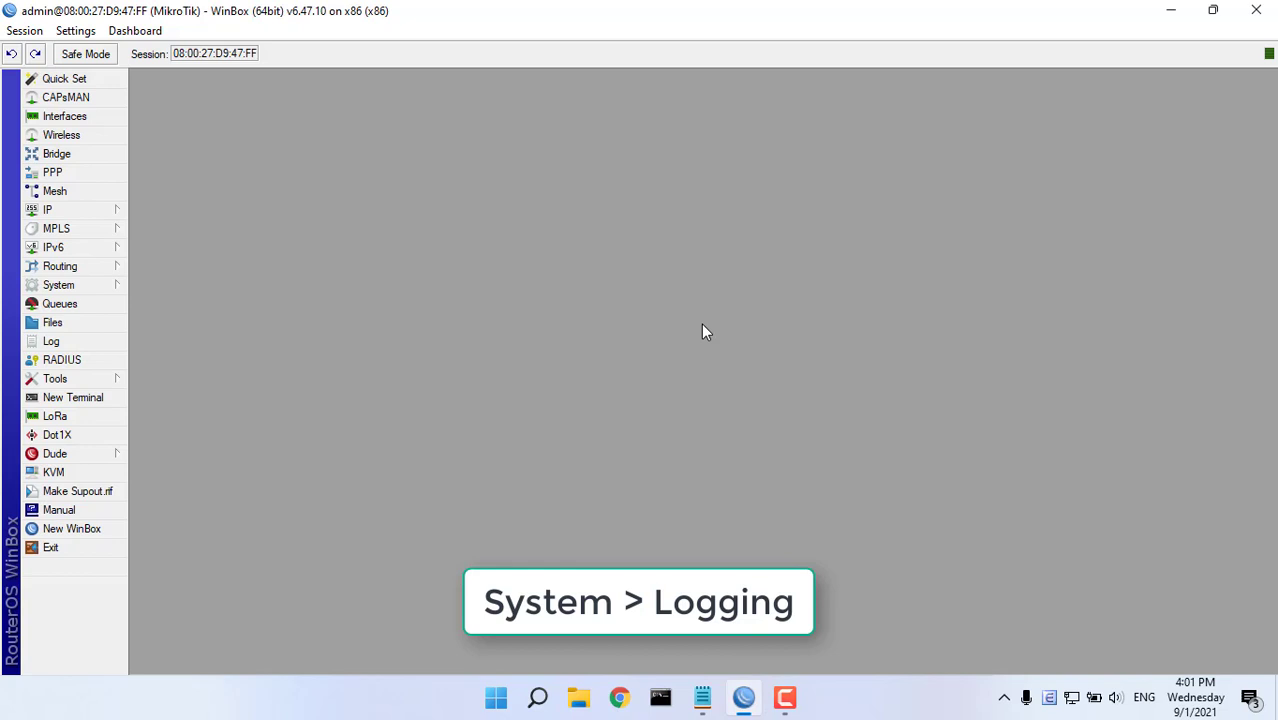
Add a new log action named RemoteLog with type remote under System > Logging
left_click(58, 285)
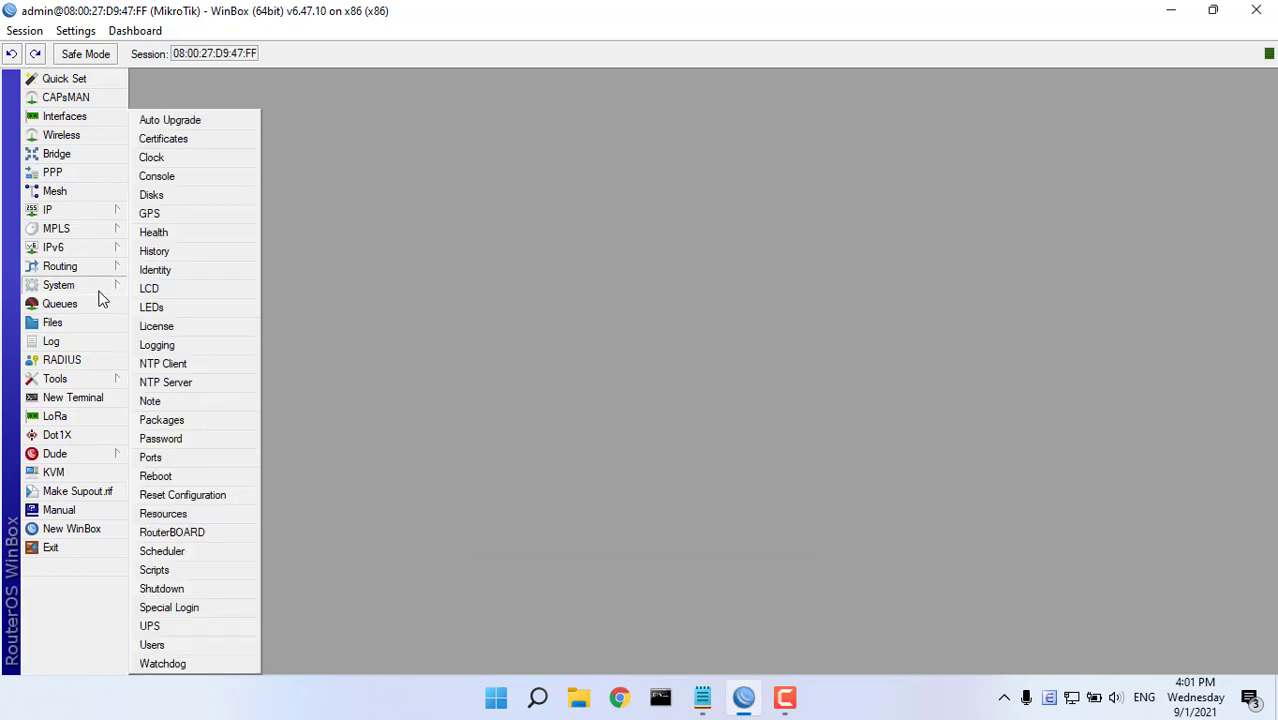
left_click(157, 345)
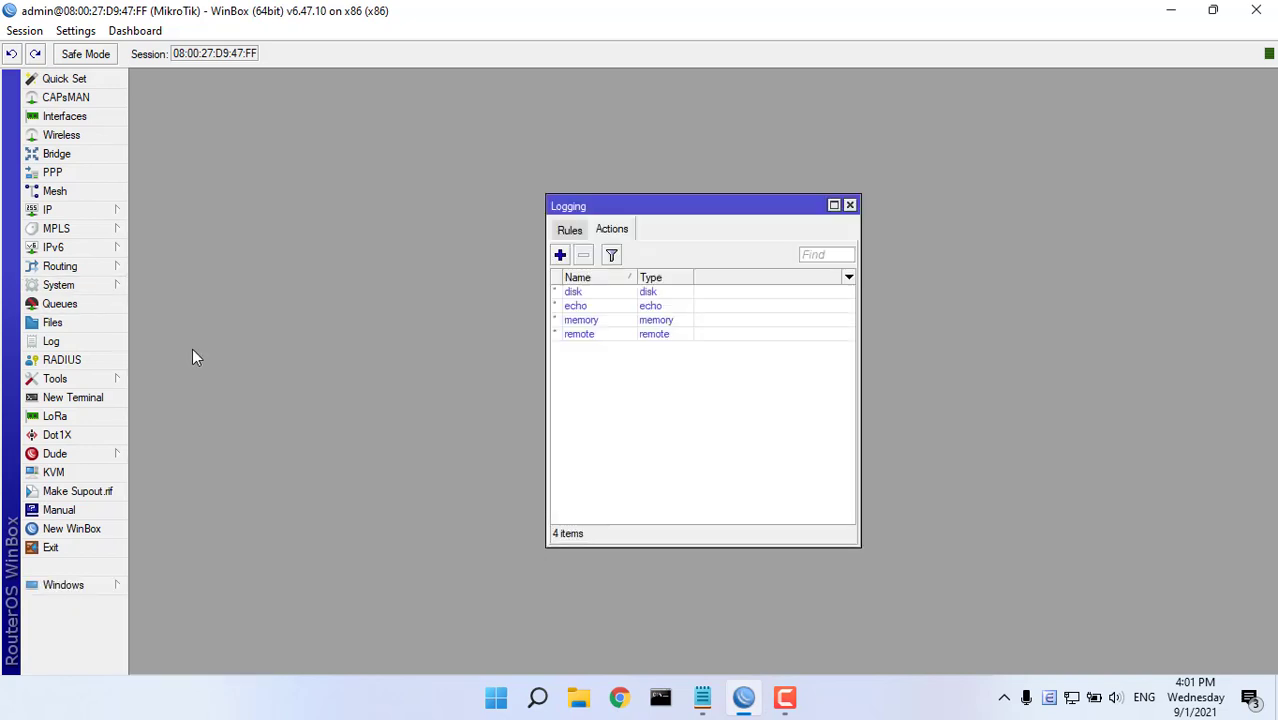
left_click(560, 255)
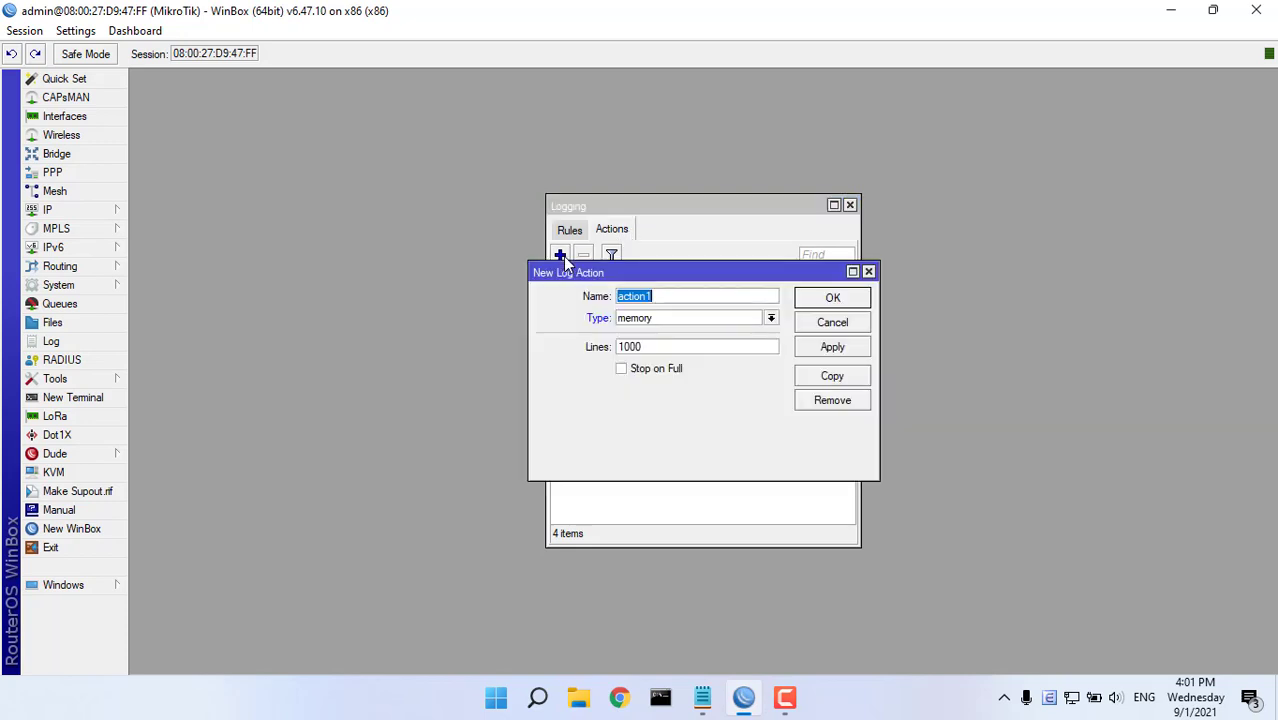
type("Re")
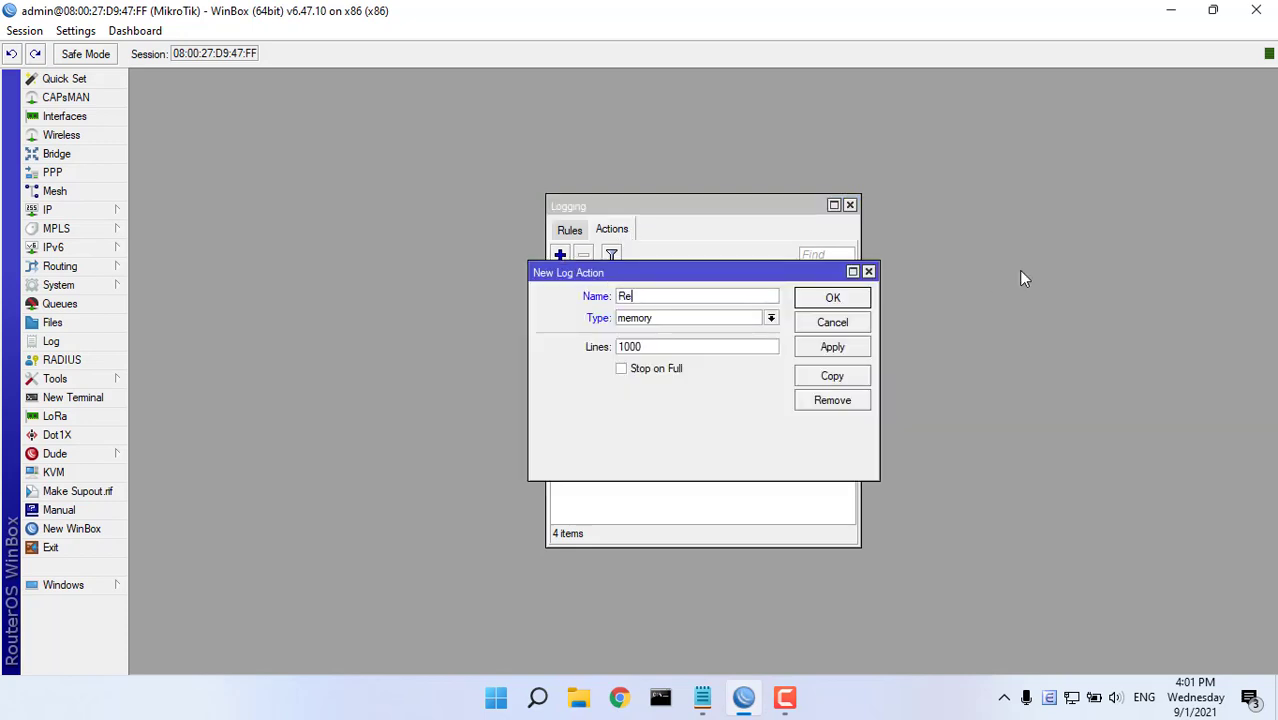
type("moteLog")
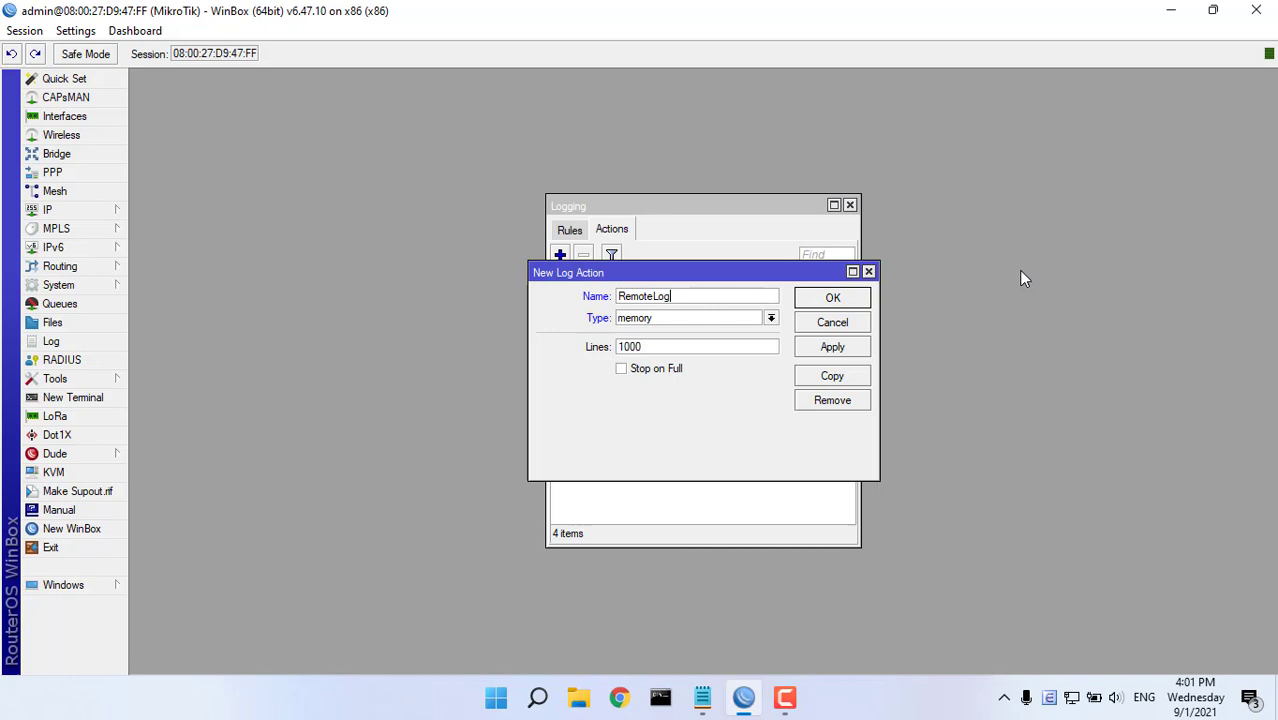
left_click(770, 318)
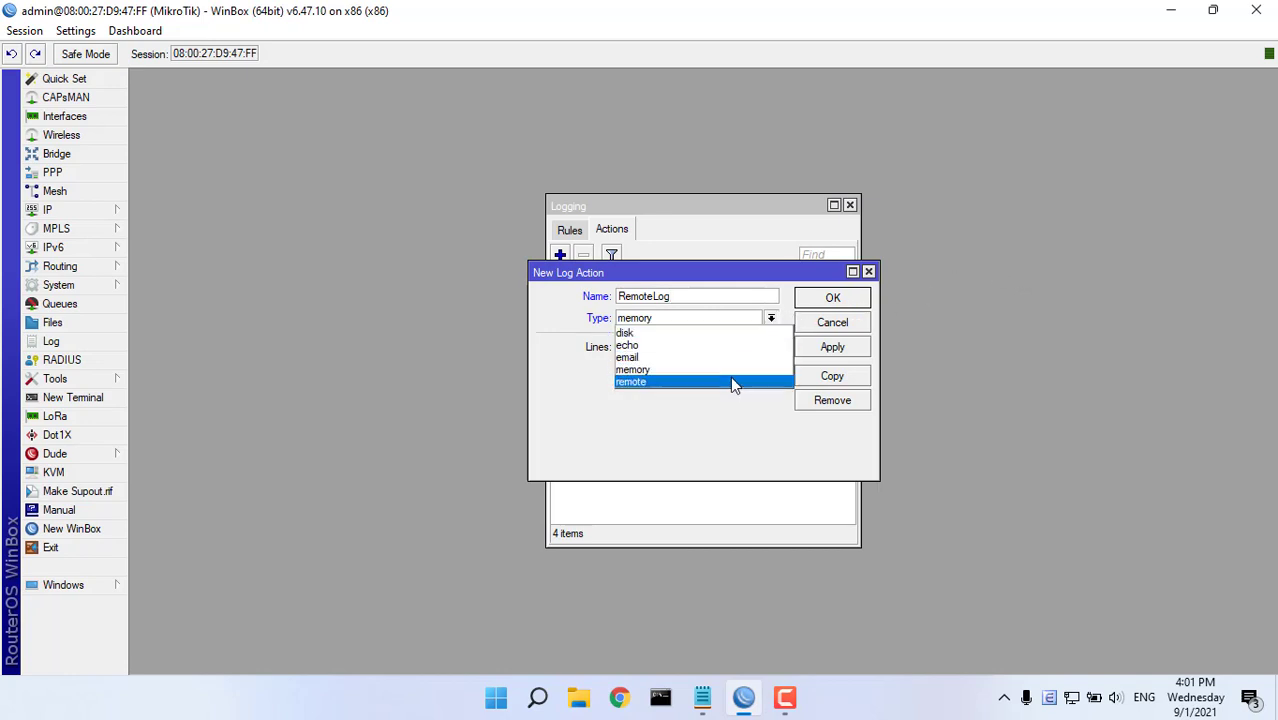
left_click(631, 381)
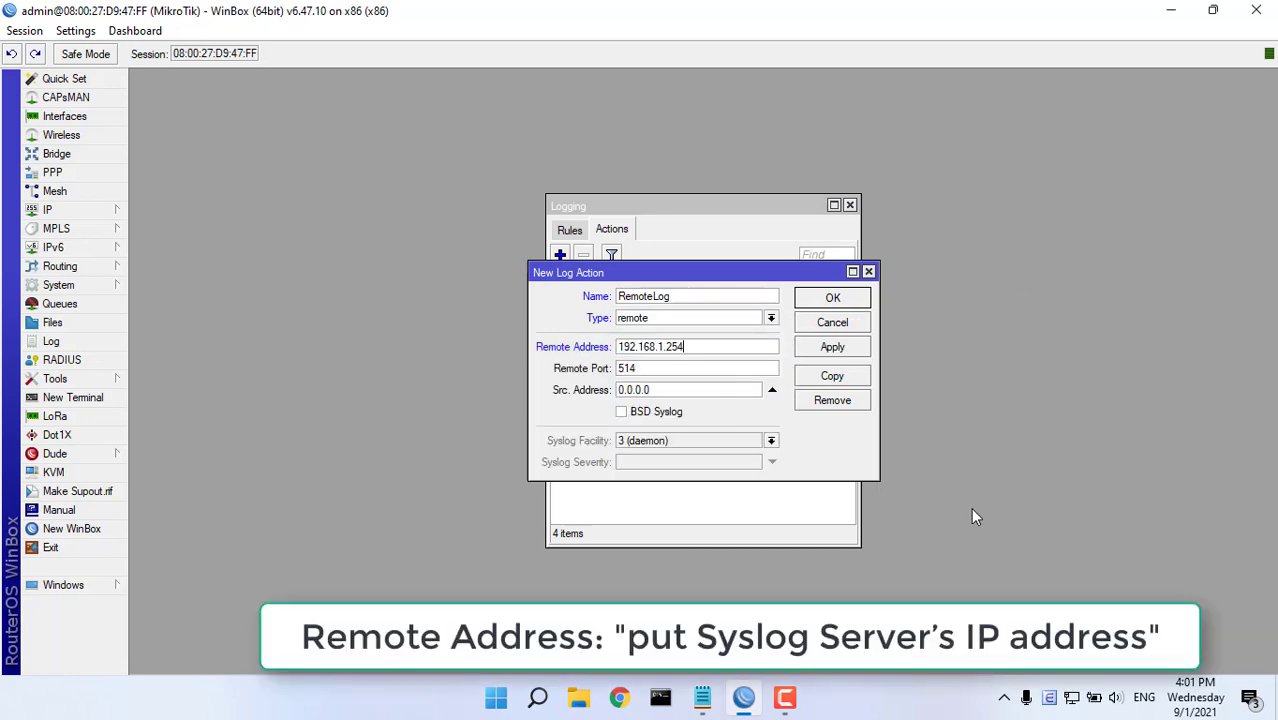
Run ipconfig in Command Prompt to check the computer's IP address
left_click(659, 697)
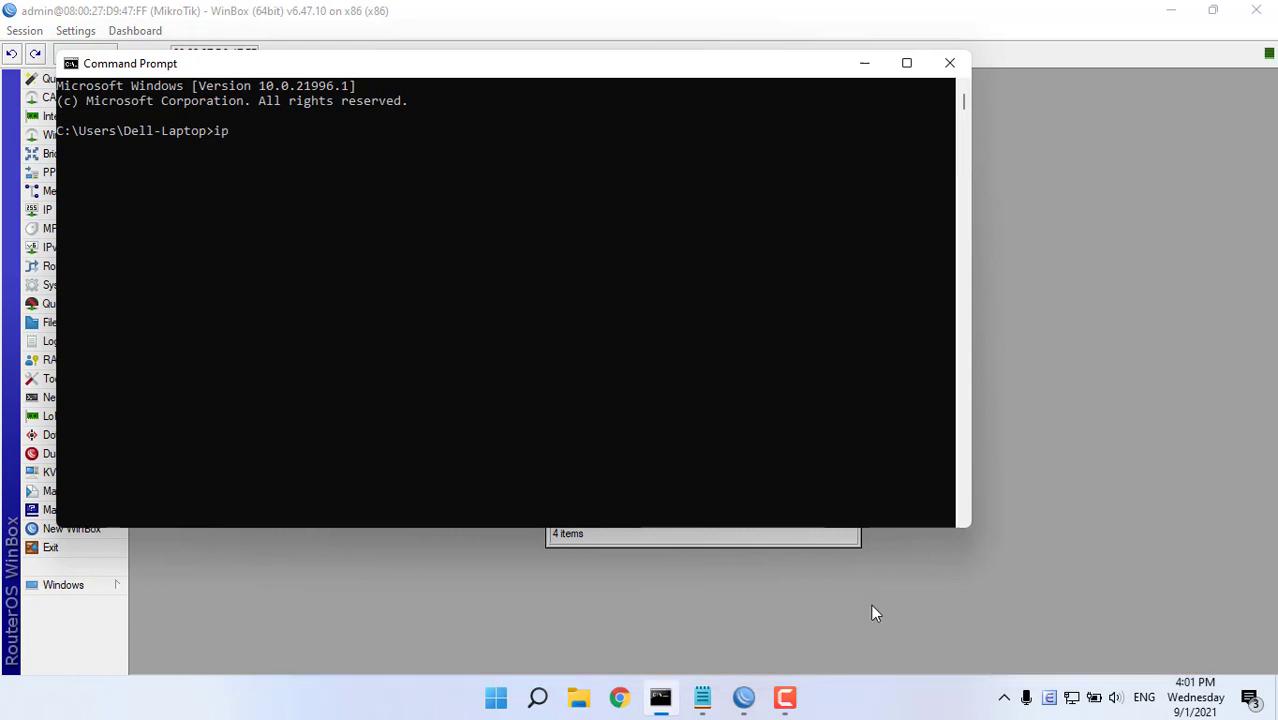
key("Return")
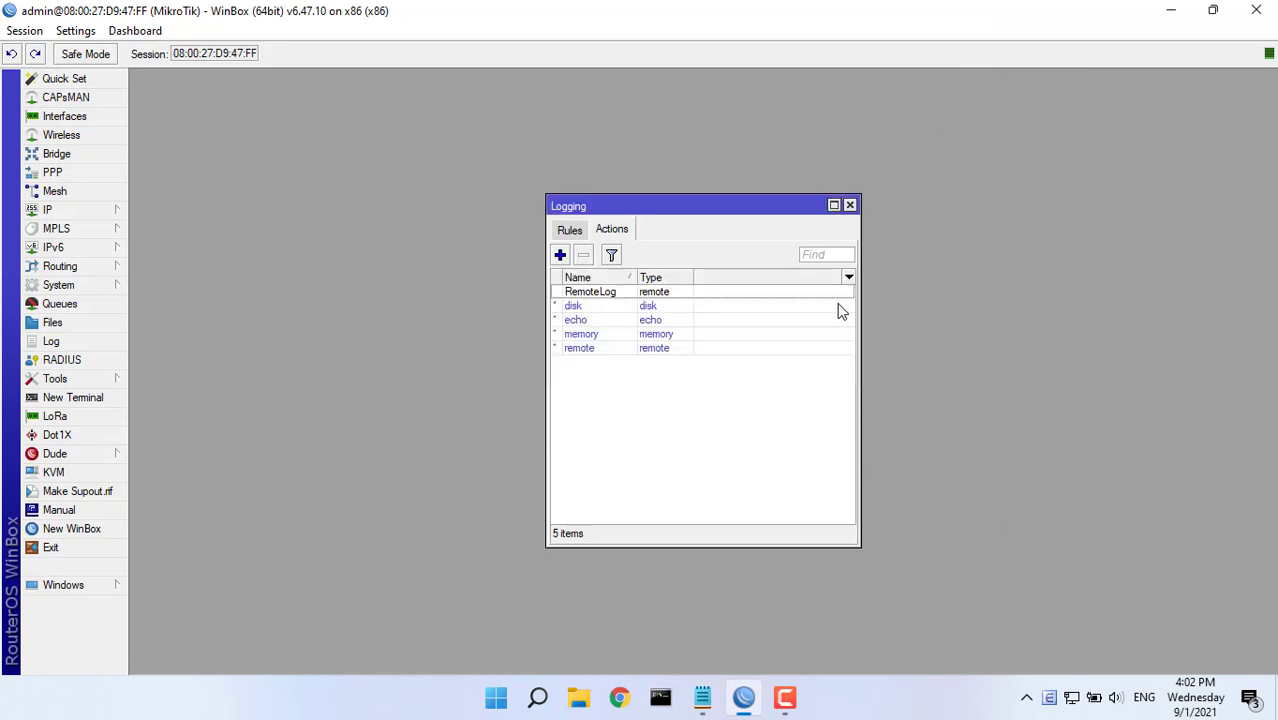
Add a logging rule sending the firewall topic to RemoteLog, then close Logging
left_click(569, 229)
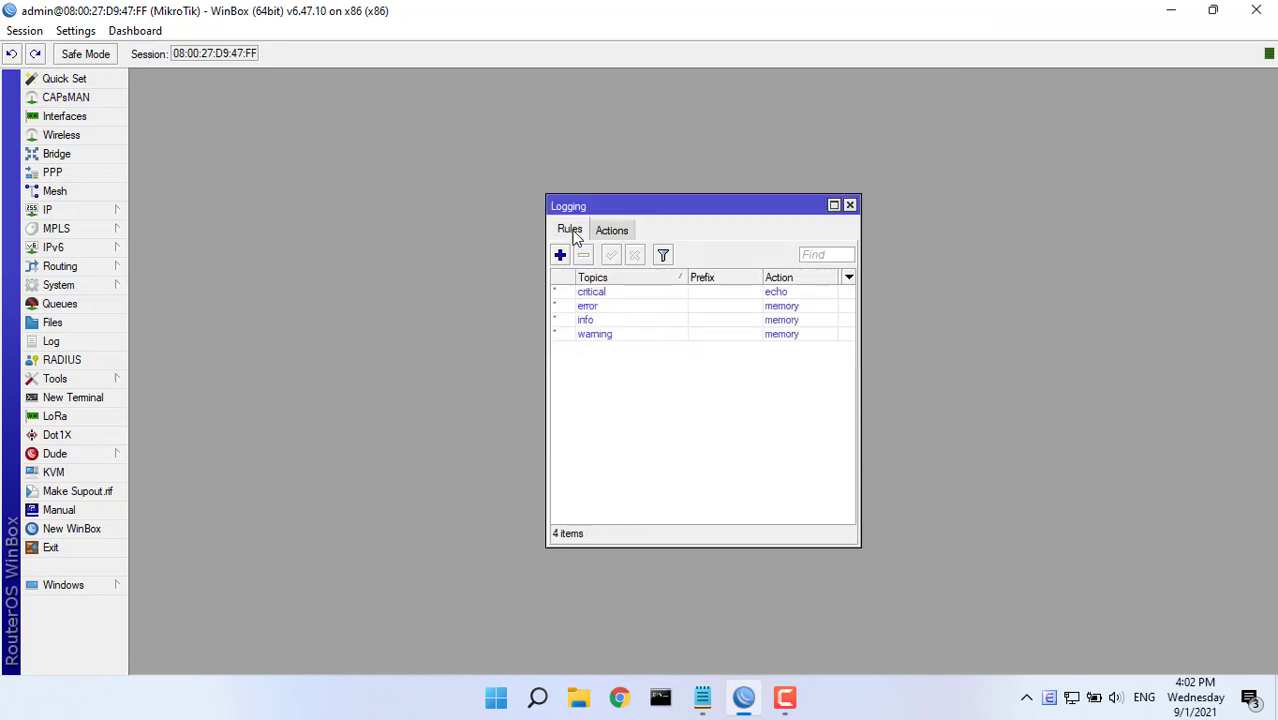
left_click(560, 255)
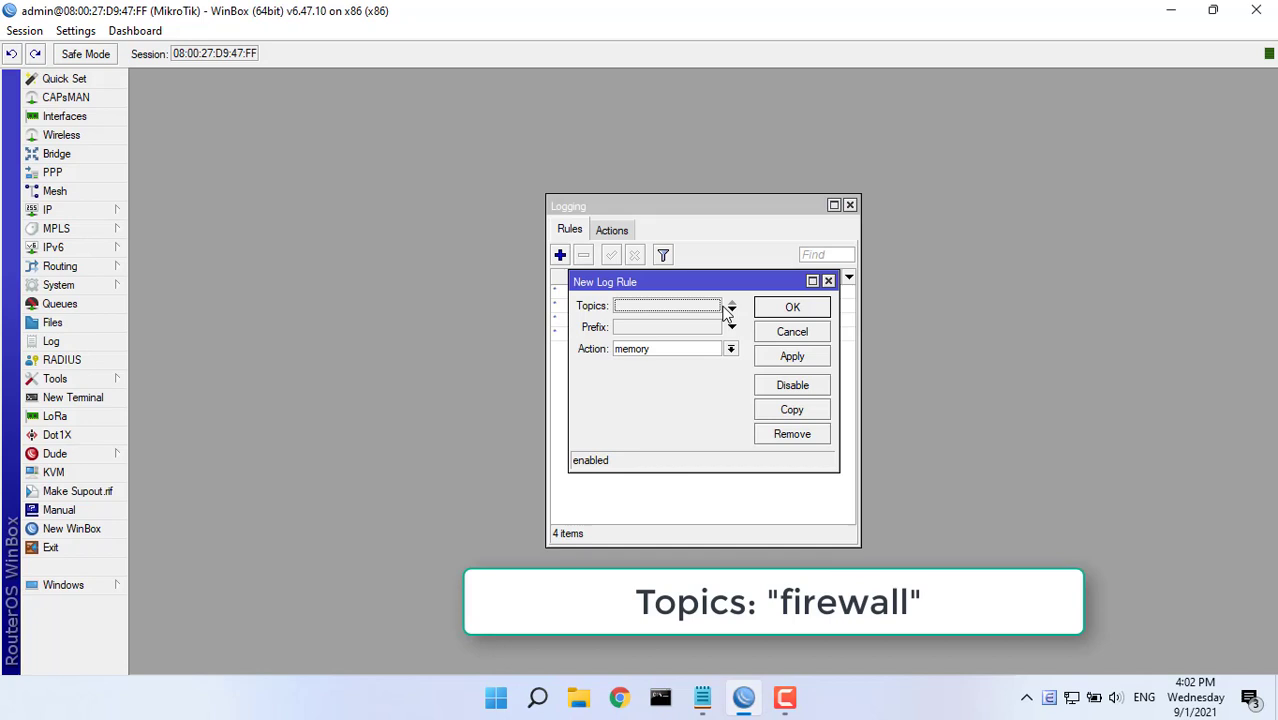
left_click(731, 305)
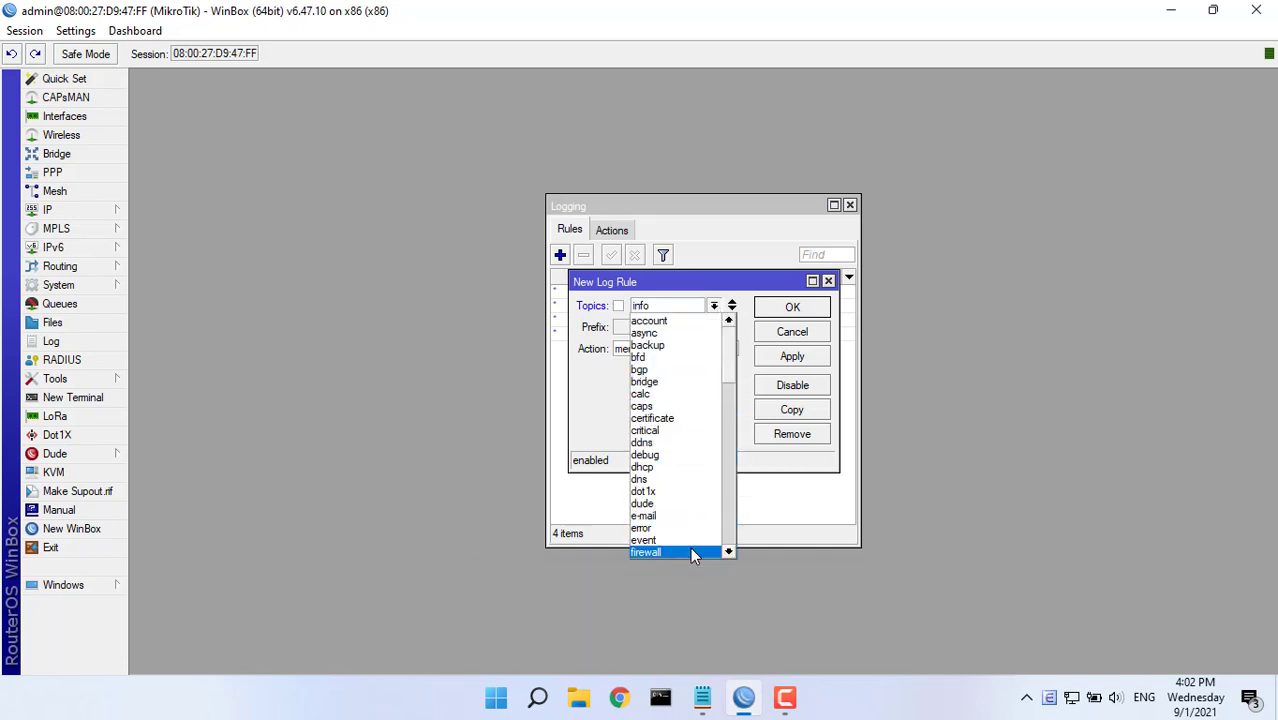
left_click(646, 552)
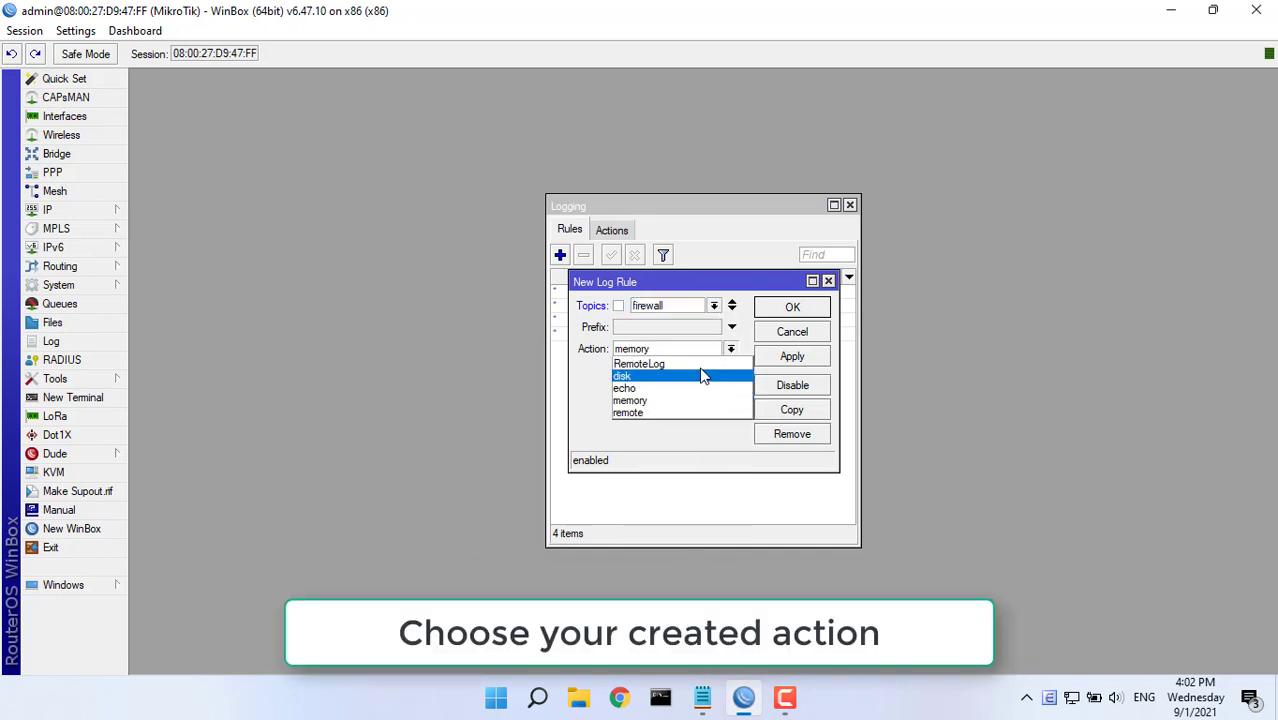
left_click(638, 363)
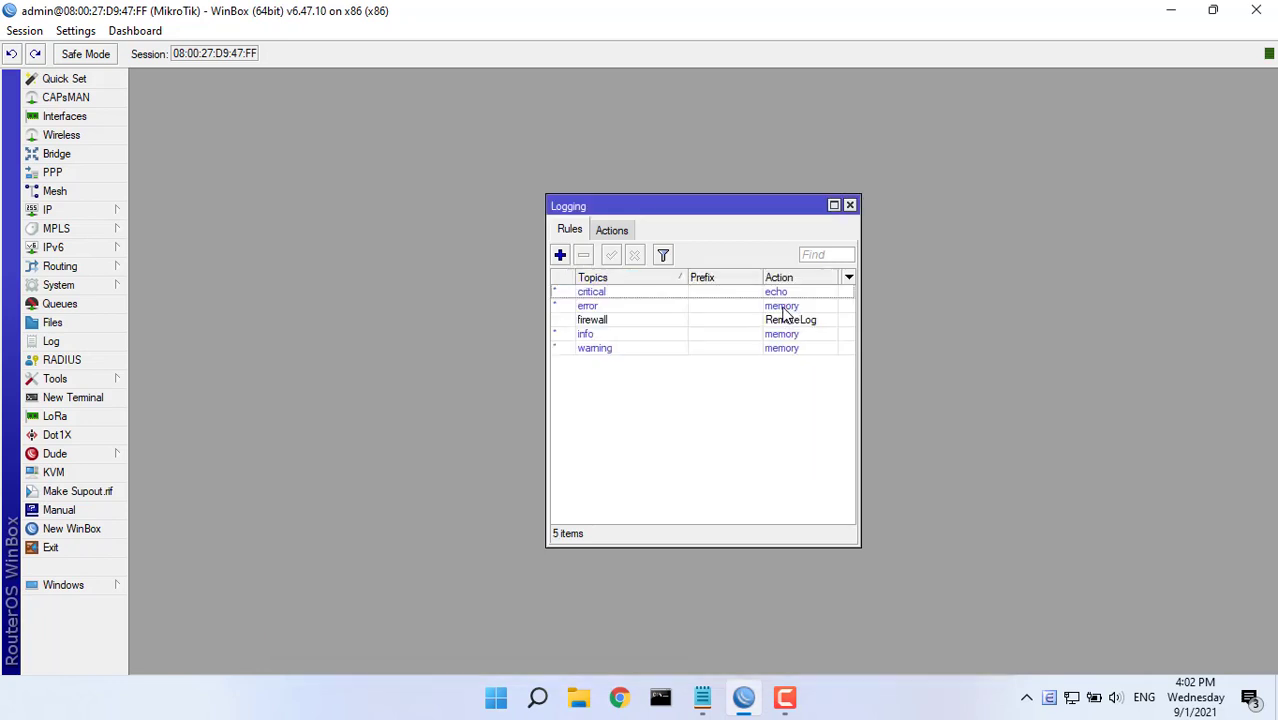
left_click(611, 229)
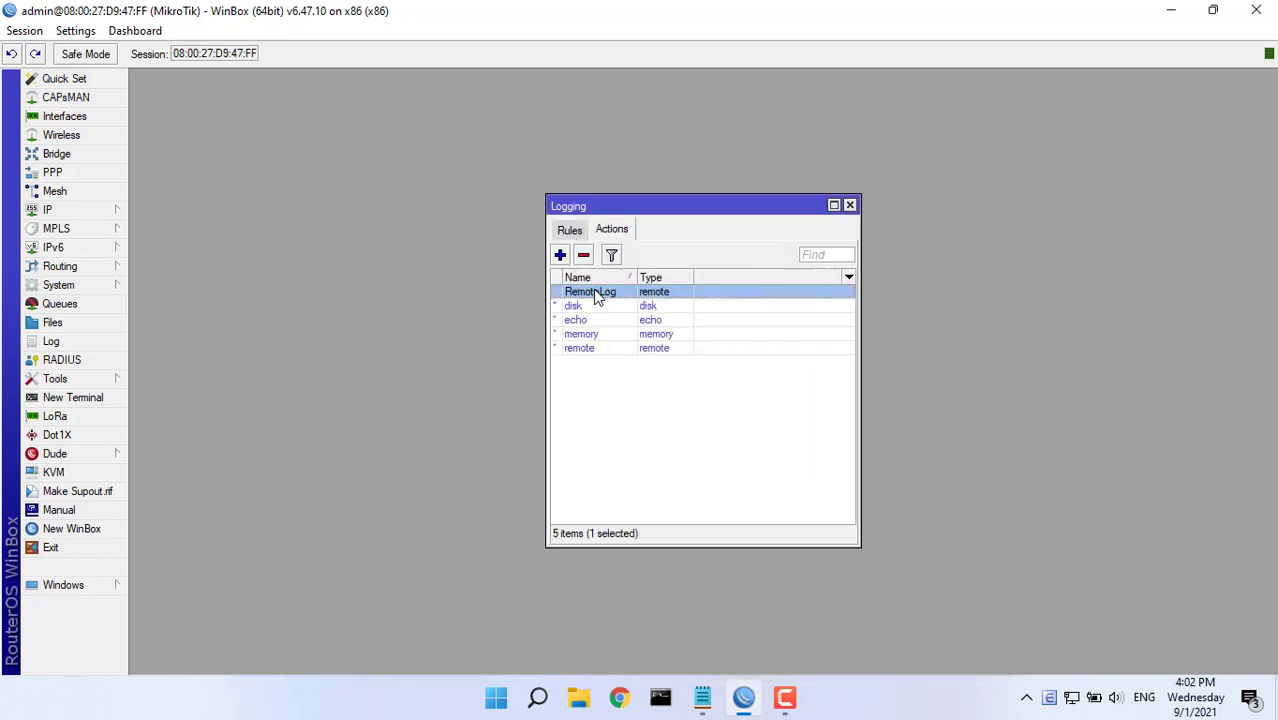
mouse_move(820, 234)
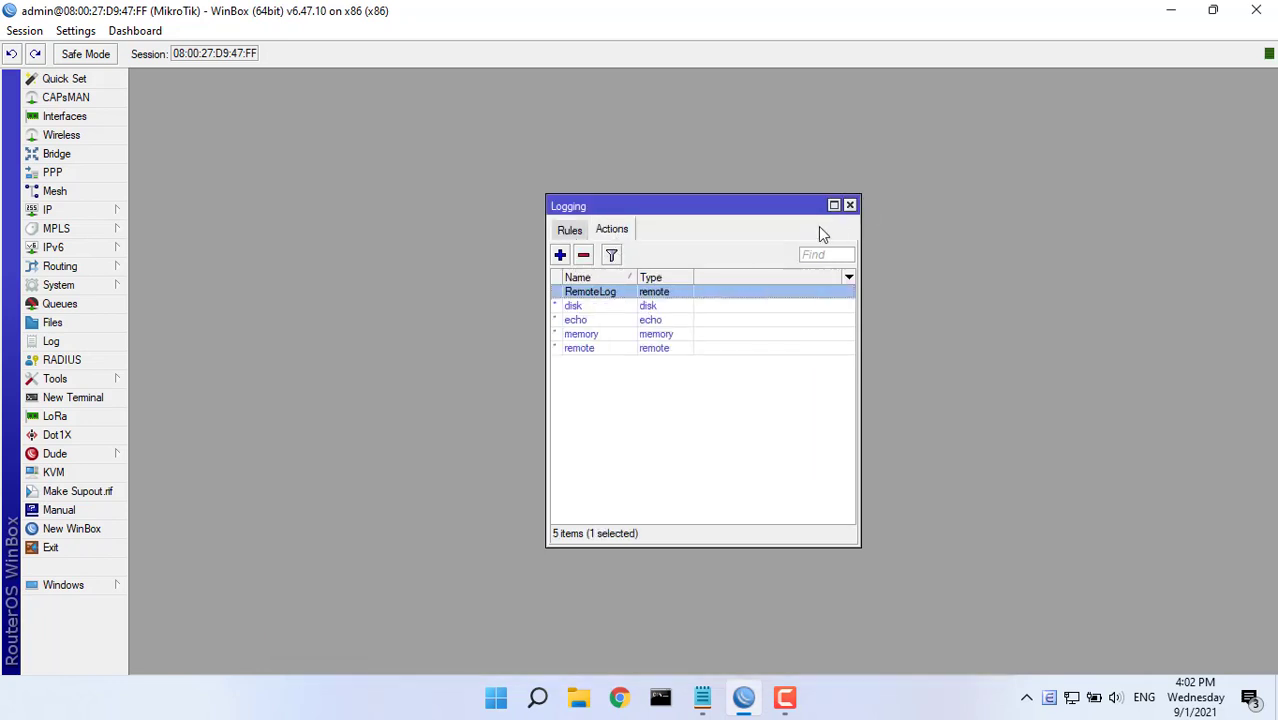
left_click(849, 205)
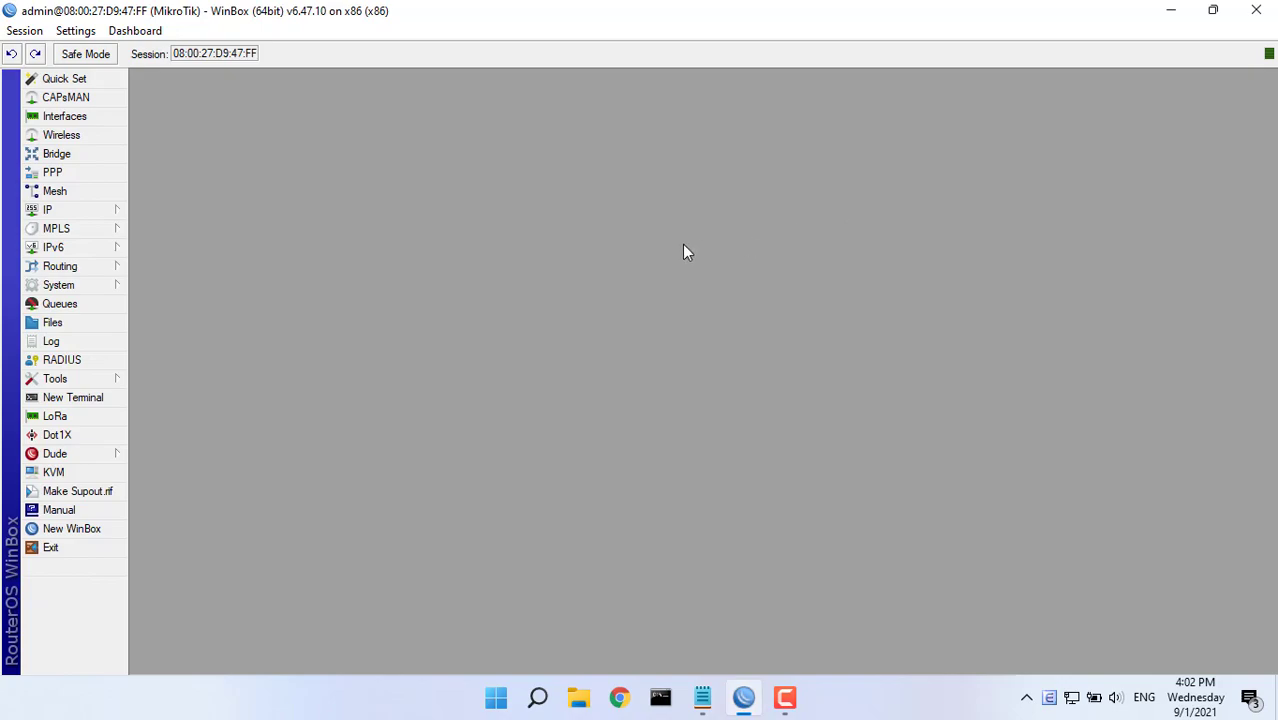
Bring up the config script in Notepad and copy the LAN-IP address-list commands
left_click(702, 697)
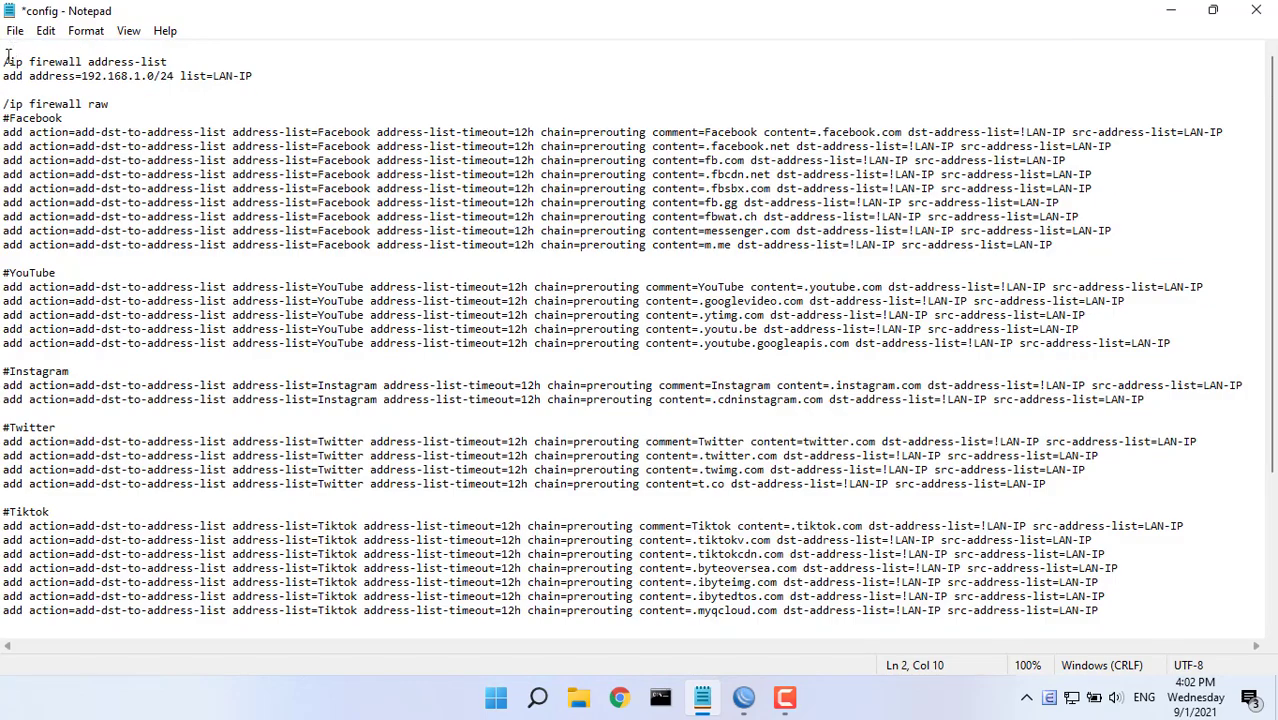
right_click(100, 75)
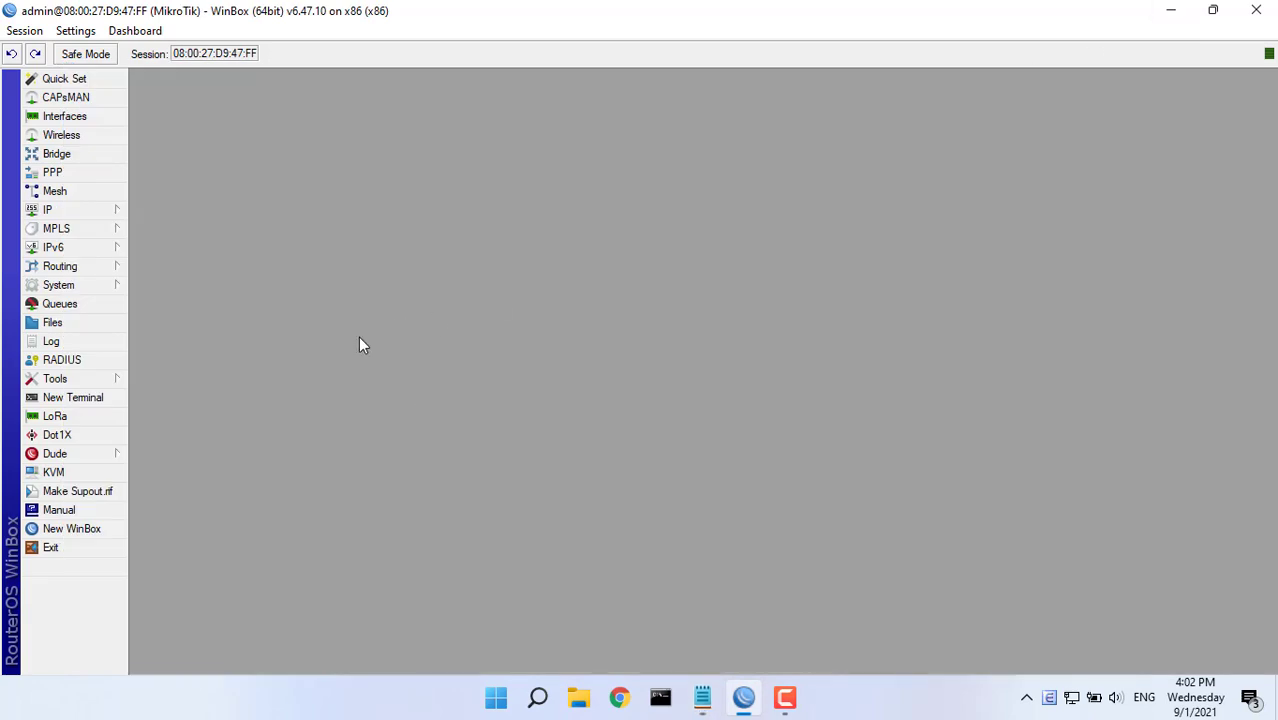
Paste the LAN-IP 192.168.1.0/24 address-list commands and verify the LAN address 192.168.1.1/24
left_click(72, 397)
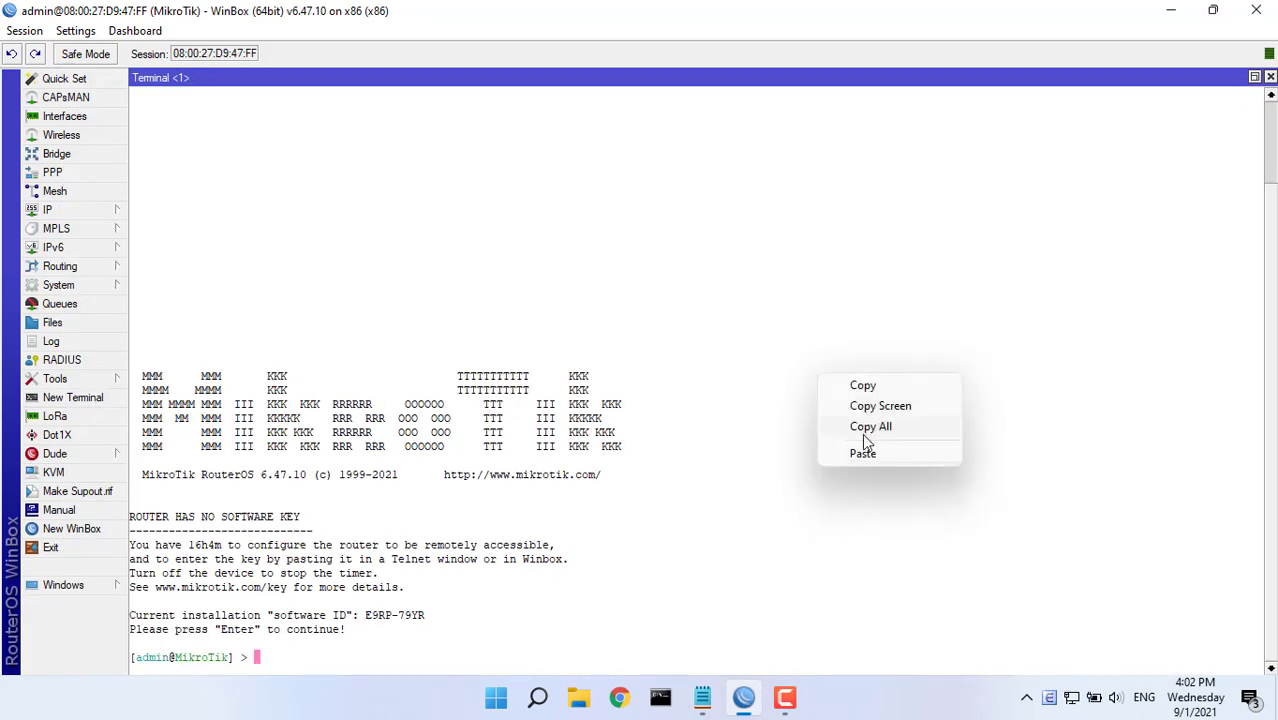
left_click(862, 453)
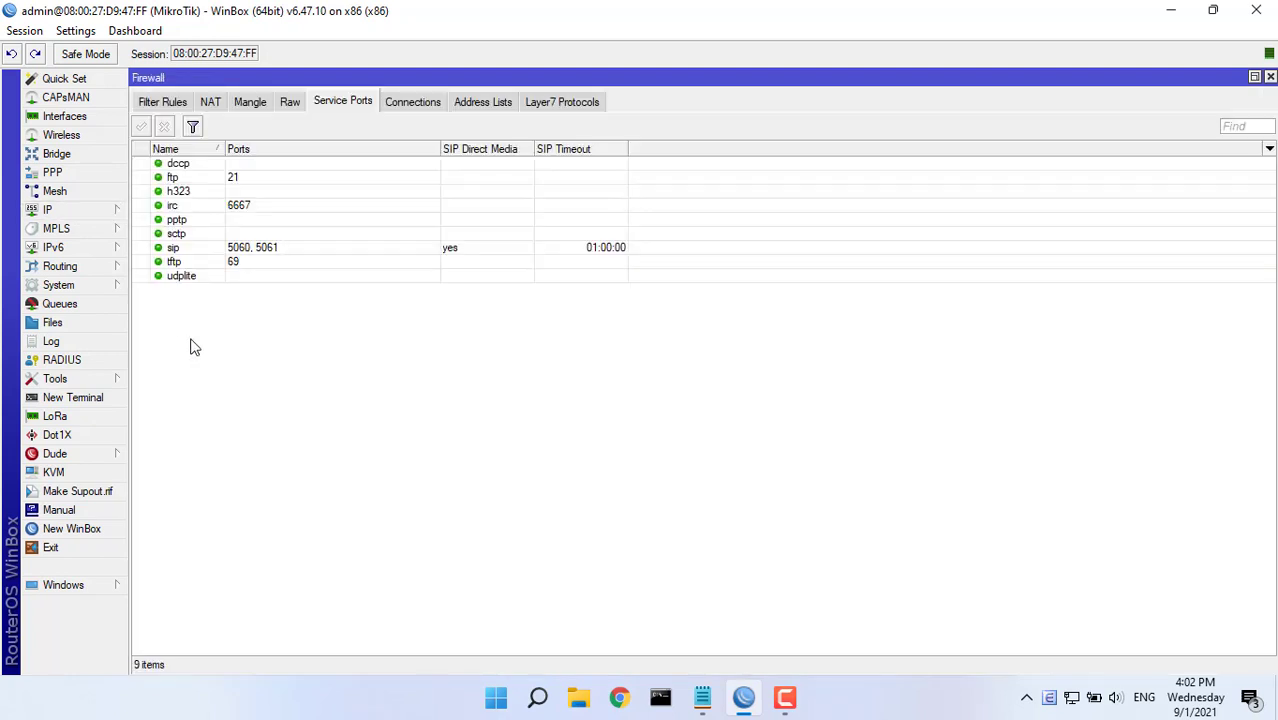
left_click(482, 101)
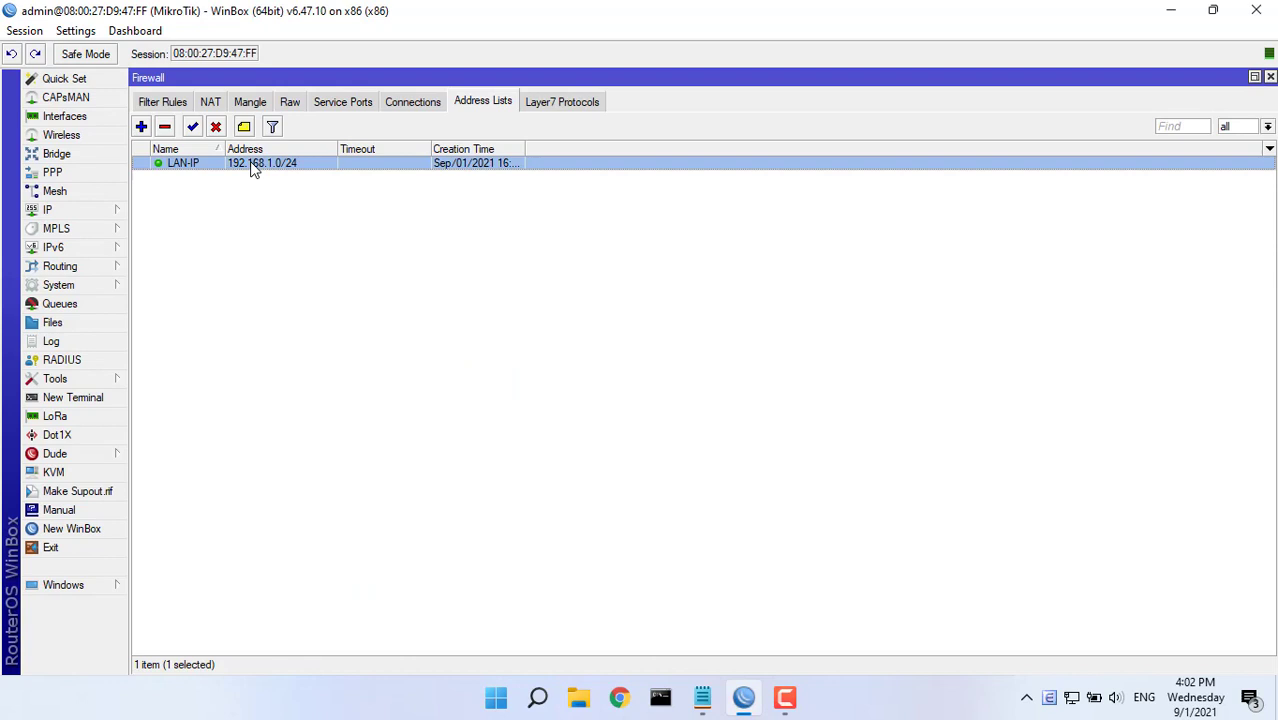
mouse_move(80, 172)
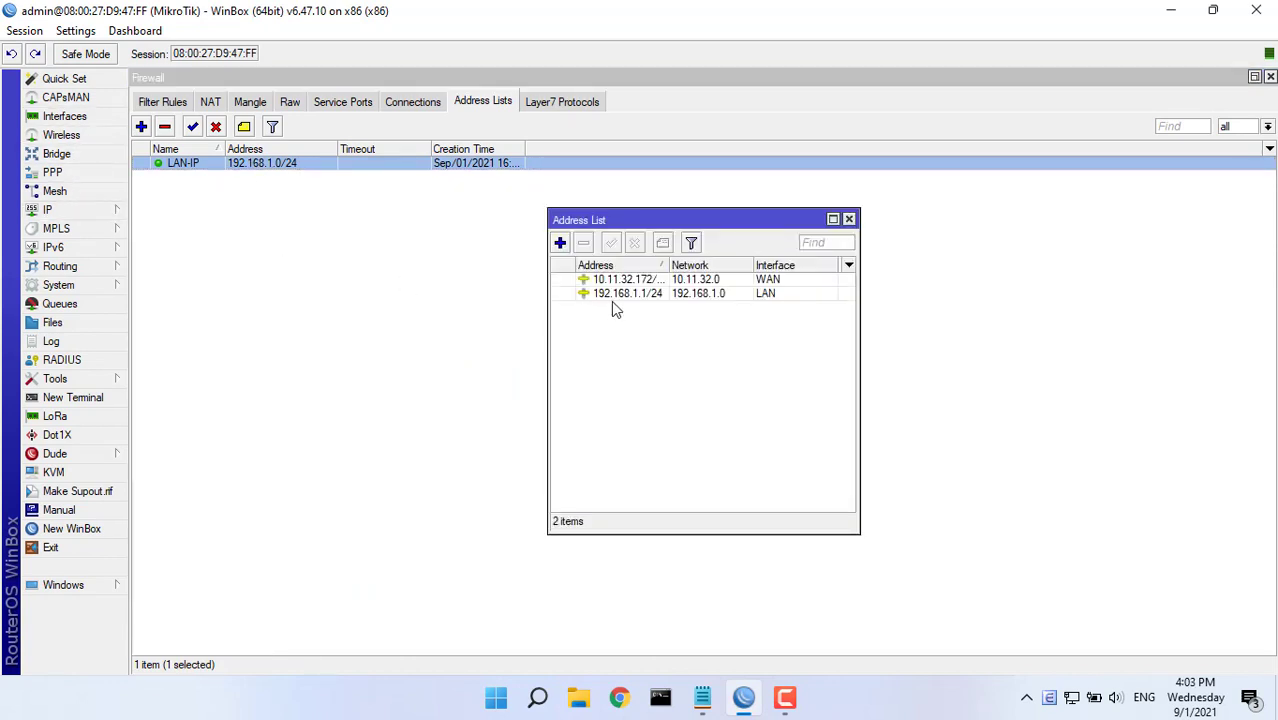
double_click(628, 293)
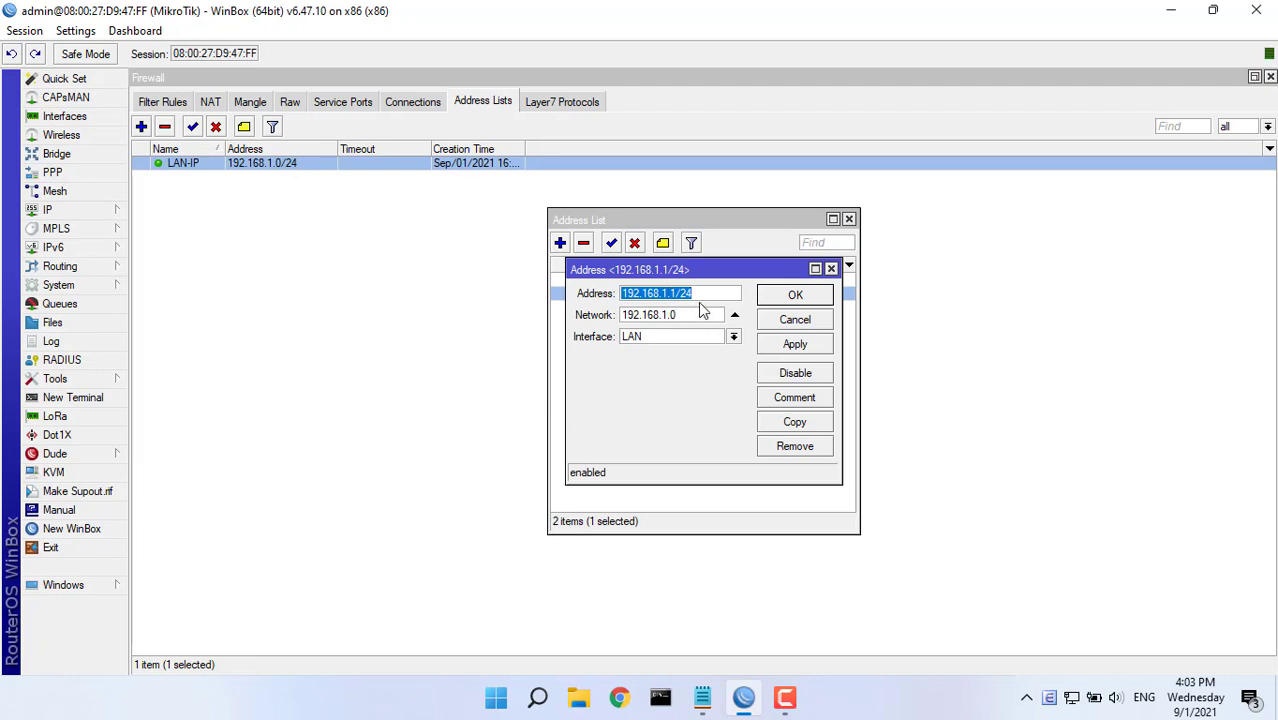
left_click(670, 314)
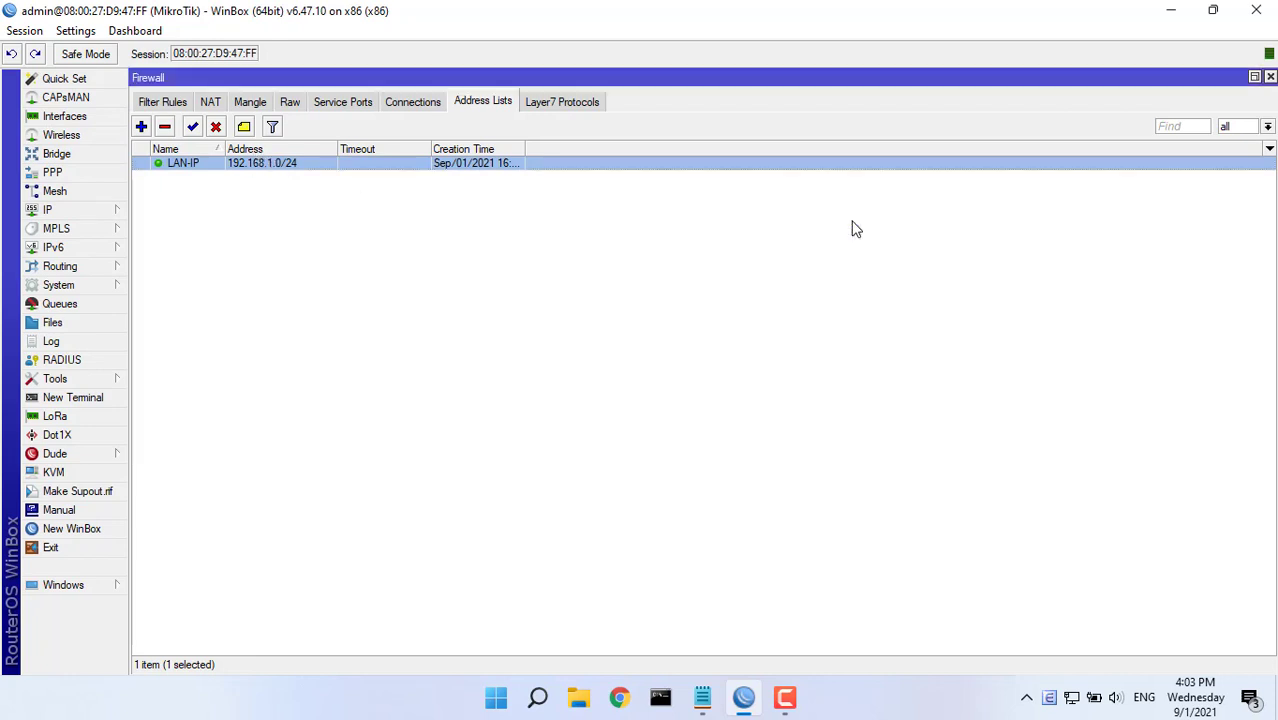
left_click(72, 397)
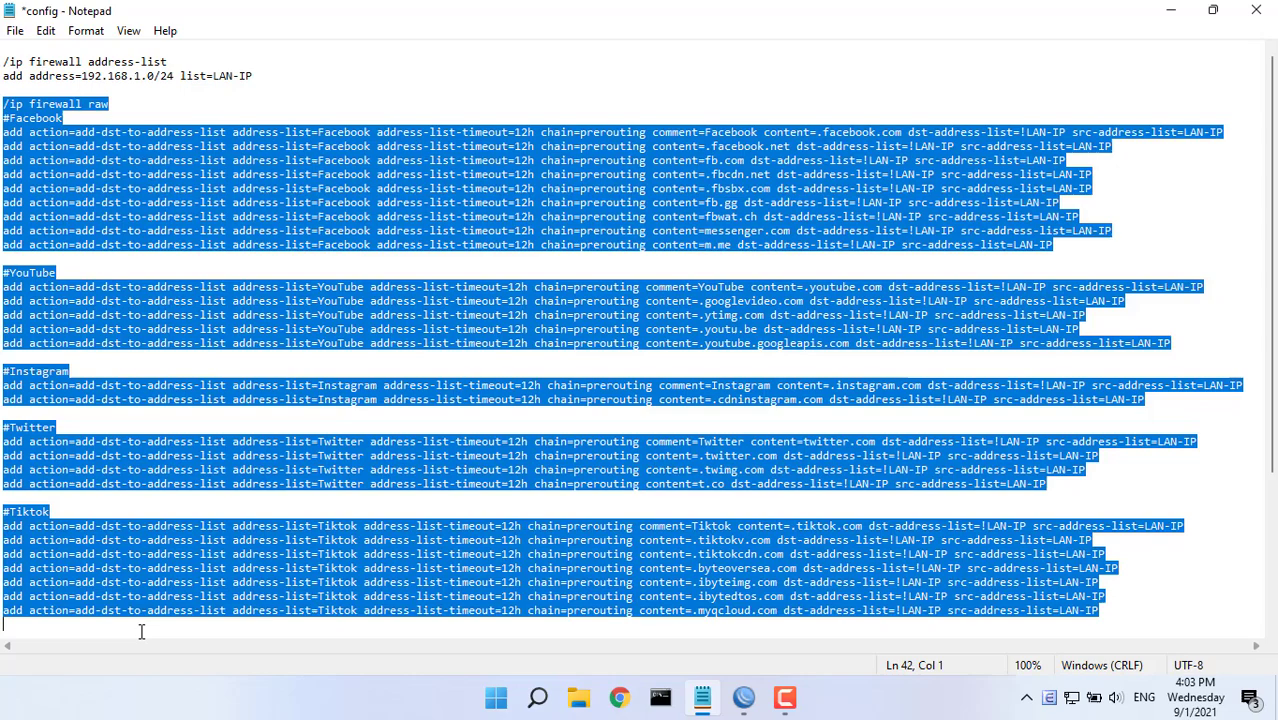
Copy the raw rules for Facebook, YouTube, Instagram, Twitter and Tiktok from Notepad
scroll("down", 3)
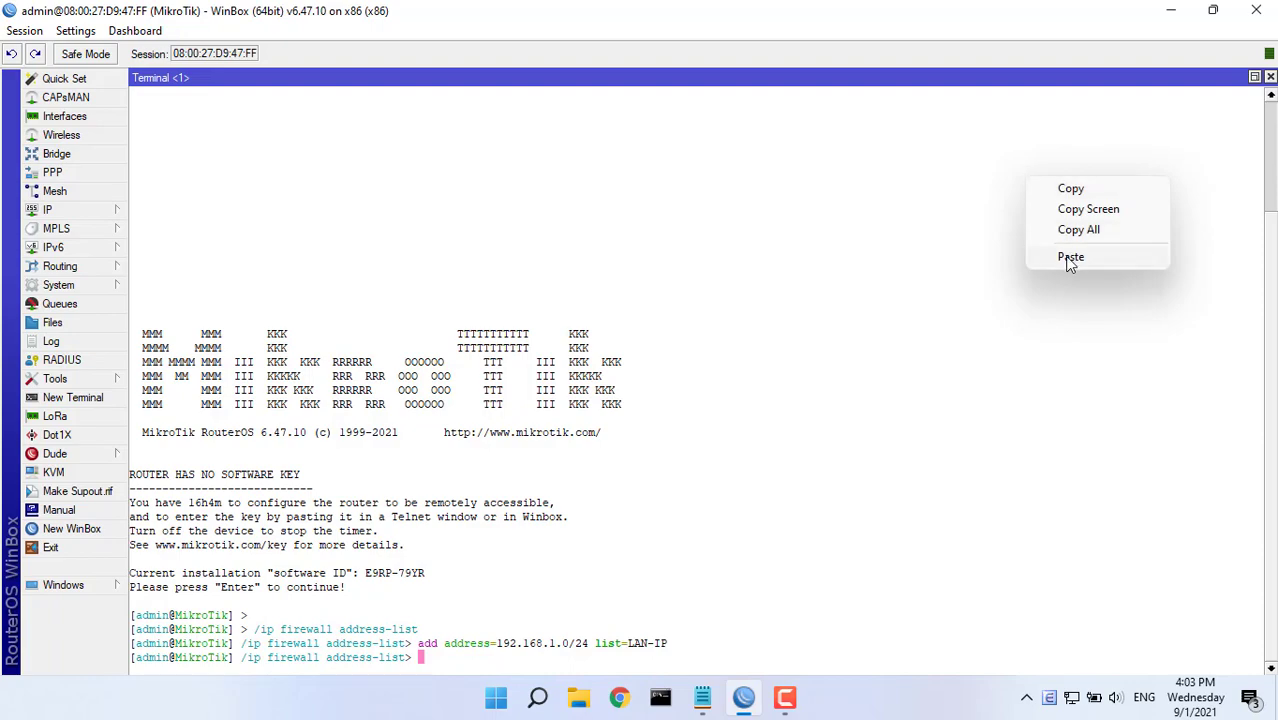
Paste the five social-site raw rules and forward-chain log filter rules into the terminal
left_click(1070, 257)
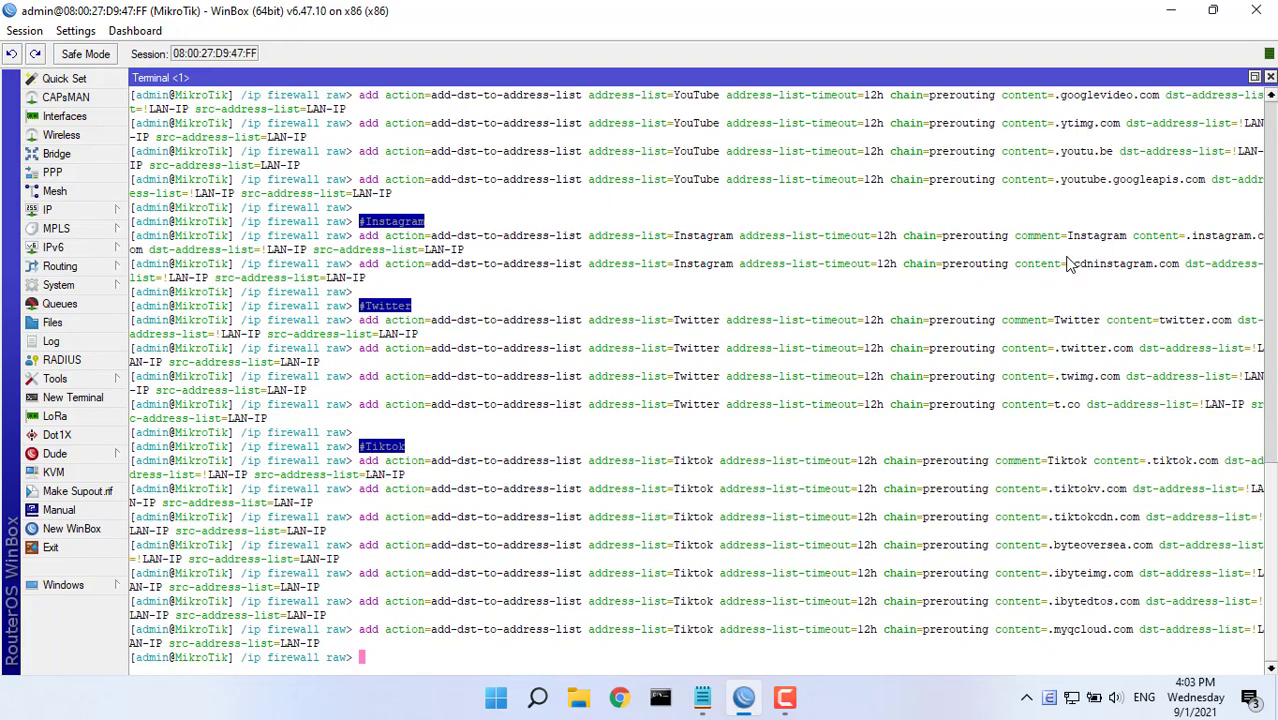
mouse_move(341, 539)
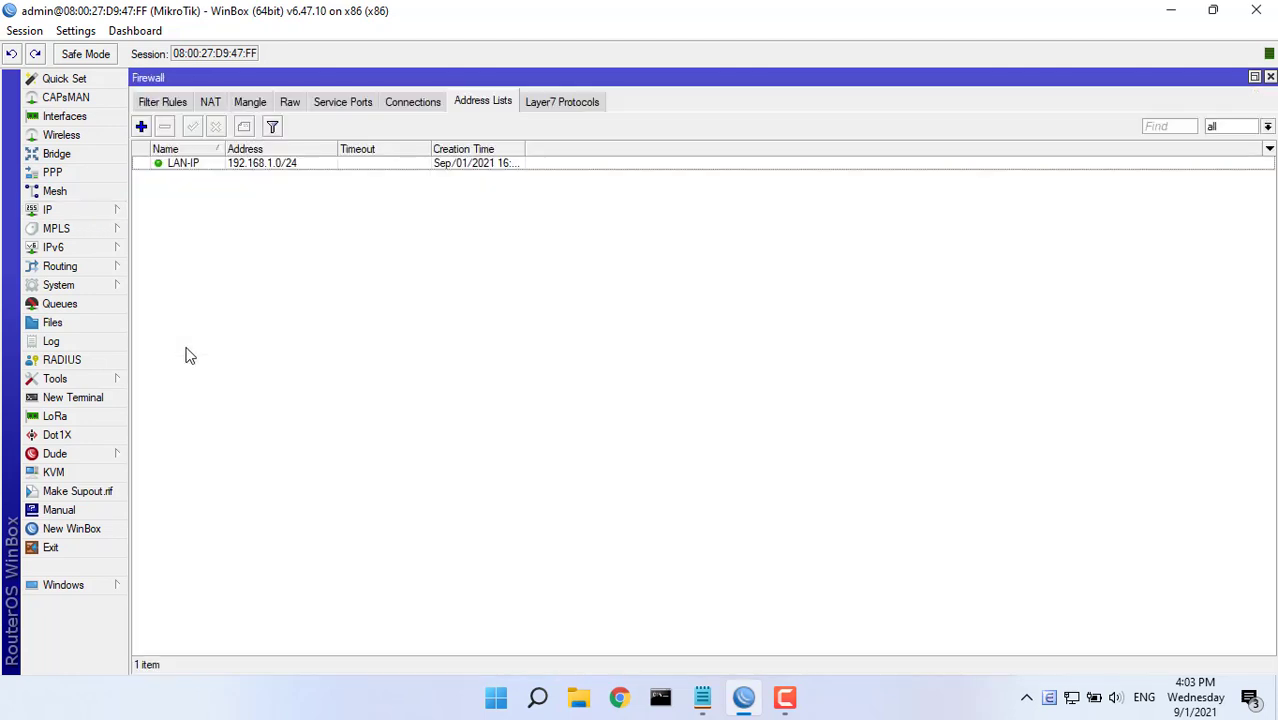
left_click(290, 101)
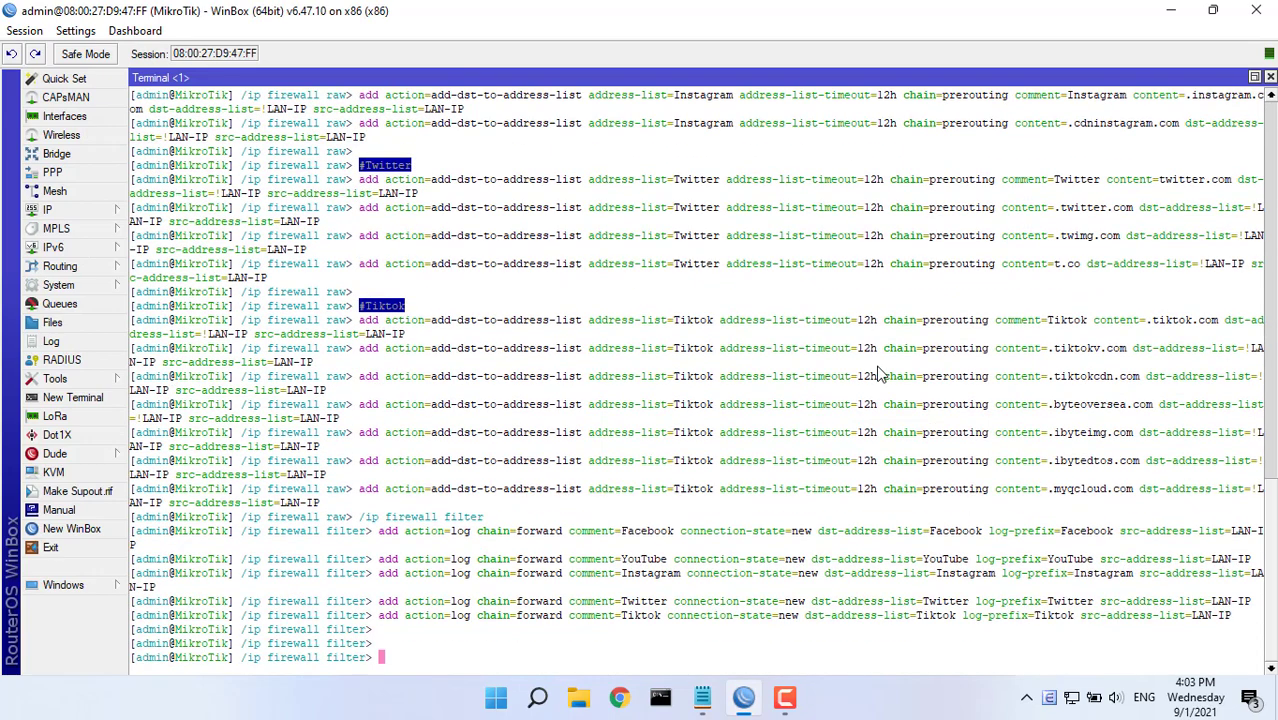
left_click(47, 209)
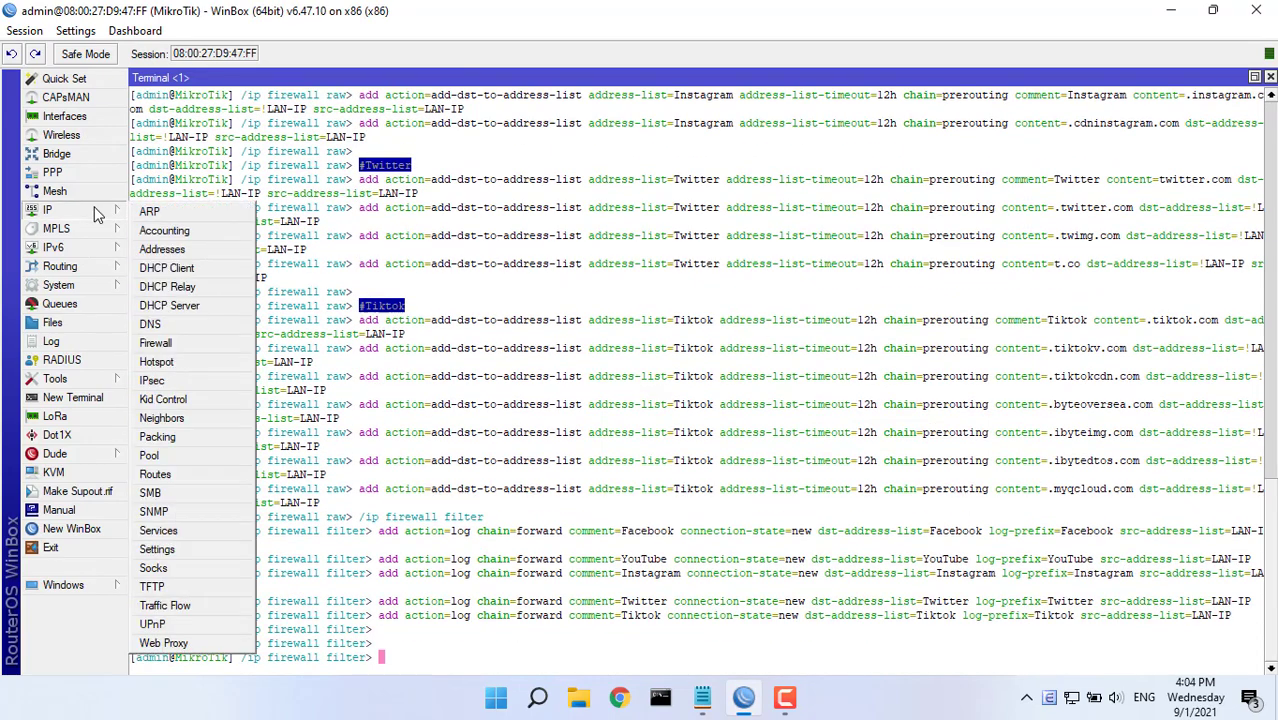
Launch MT_Syslog from the desktop Mikrotik log folder, with its message log empty
left_click(155, 343)
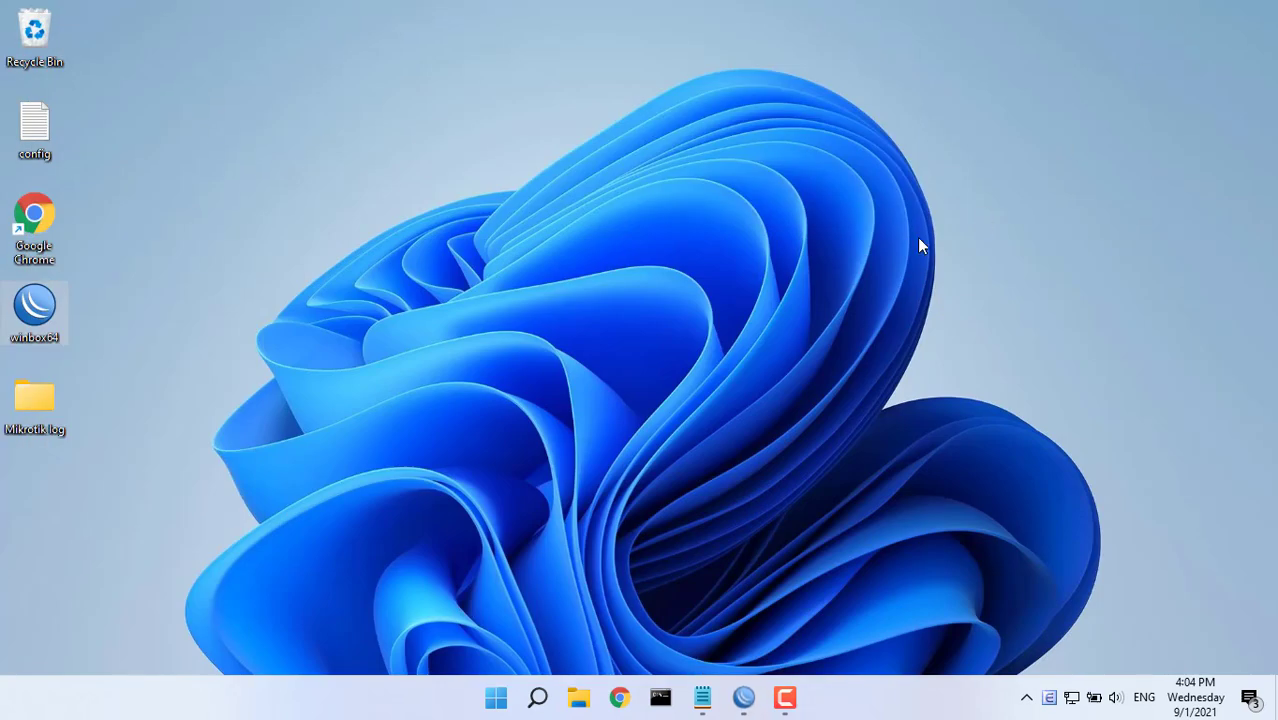
mouse_move(55, 410)
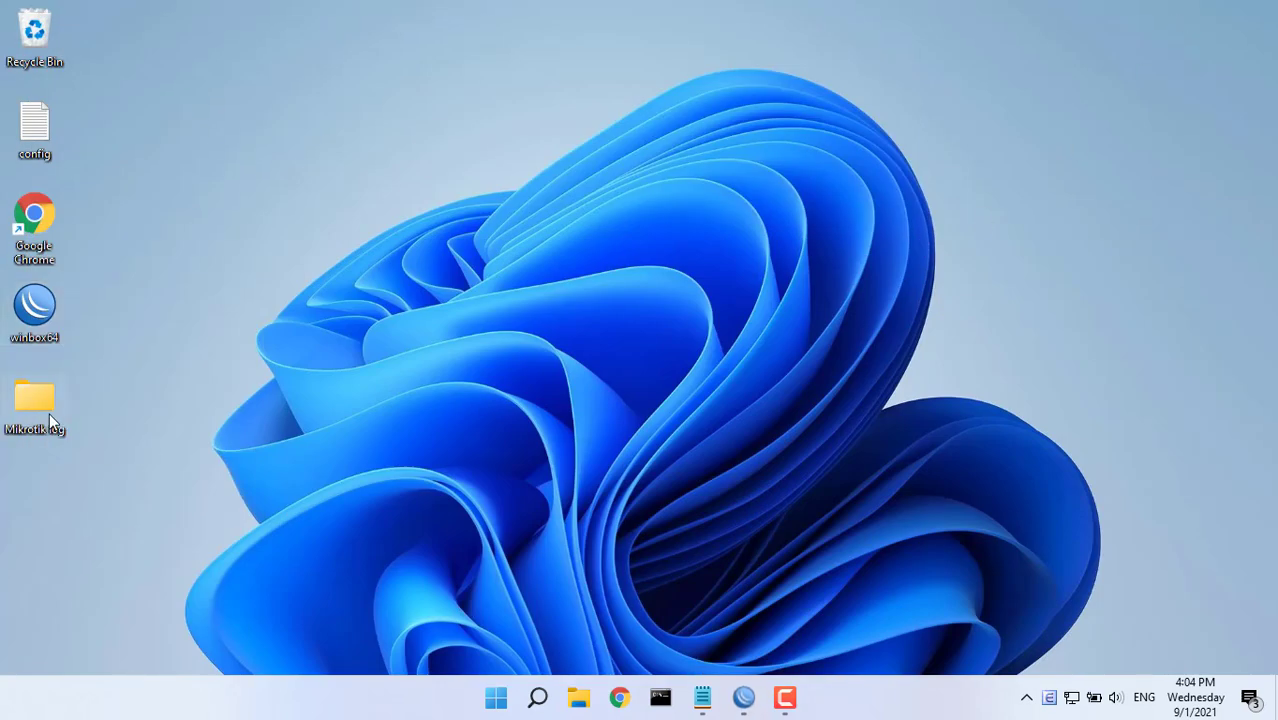
double_click(34, 400)
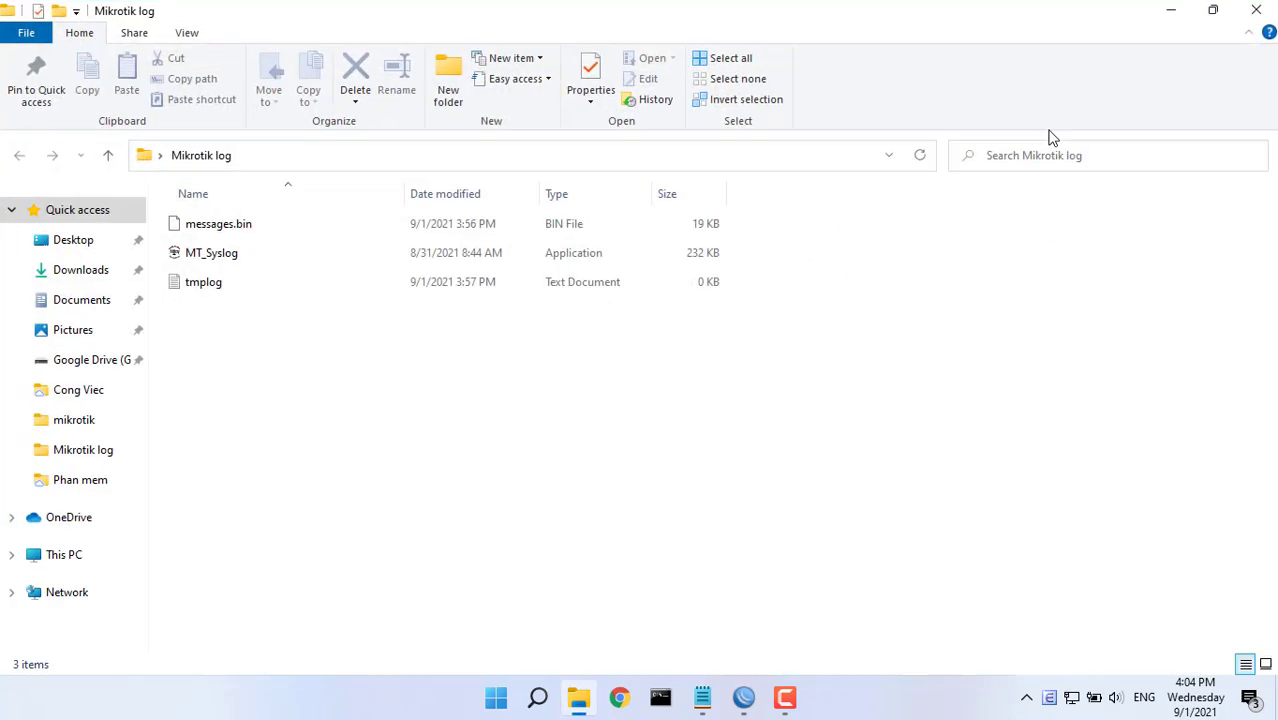
double_click(211, 252)
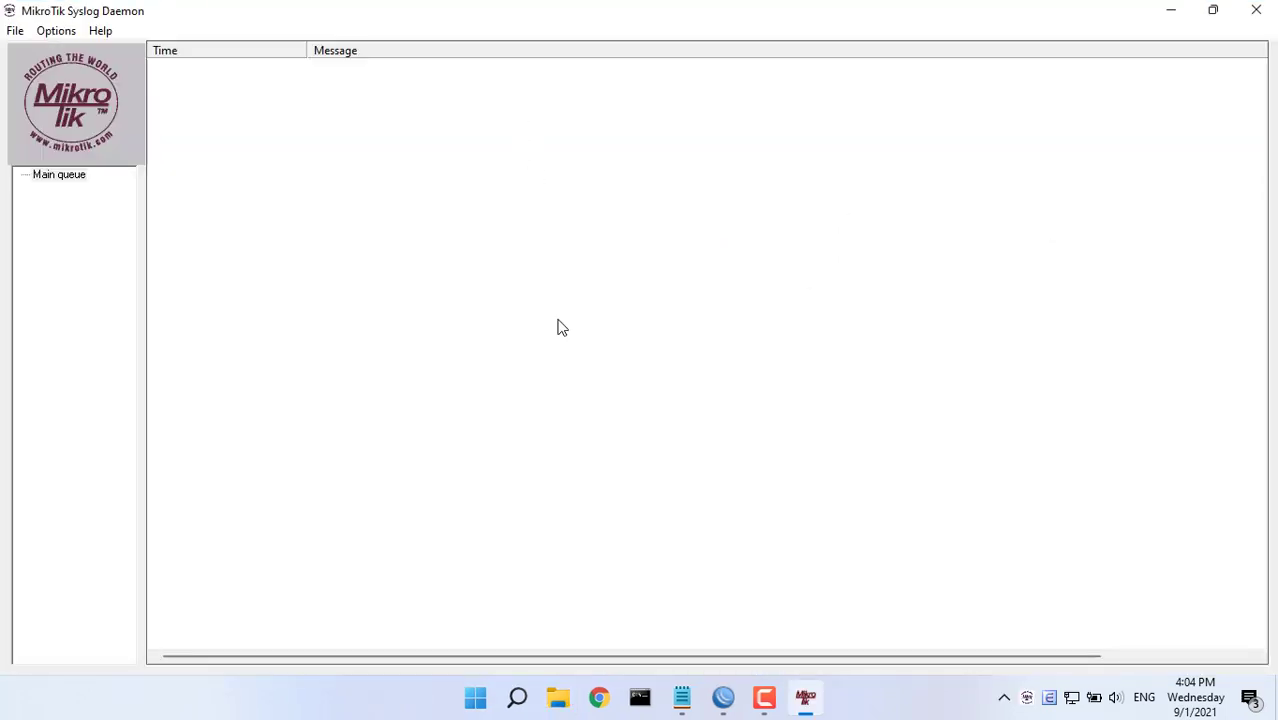
left_click(598, 697)
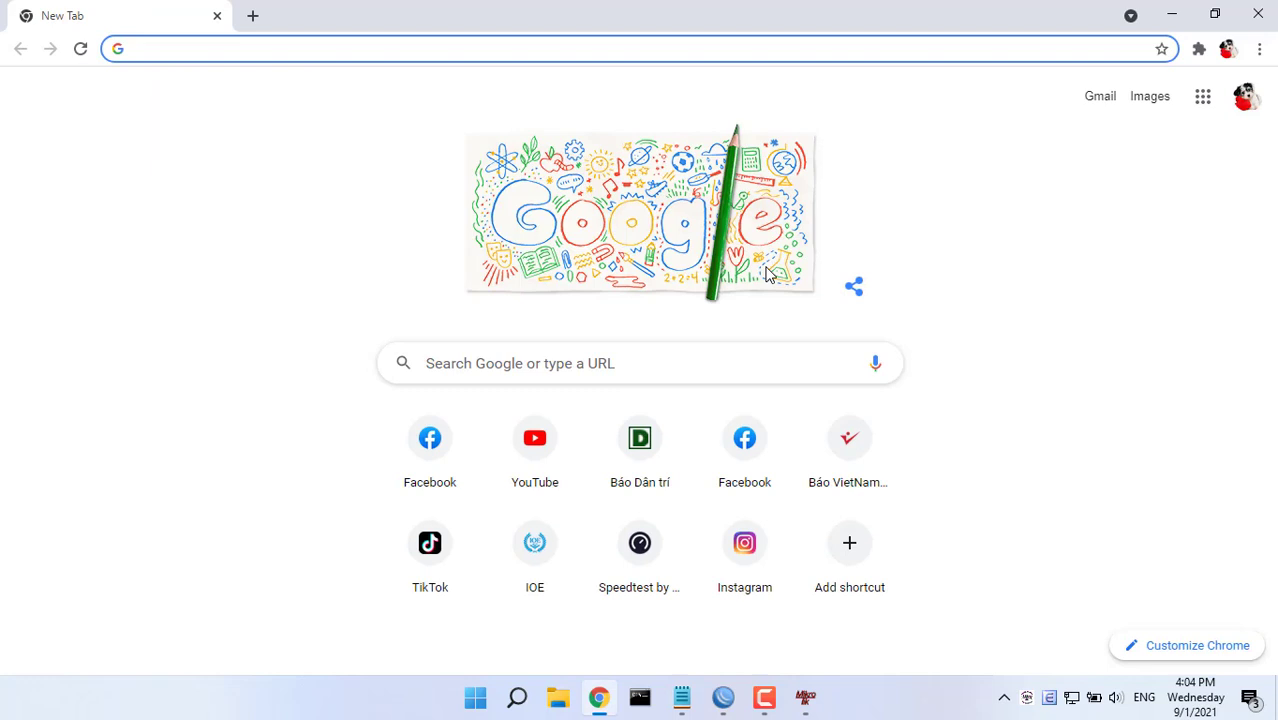
Visit YouTube, then open facebook.com in a new Chrome tab
left_click(805, 697)
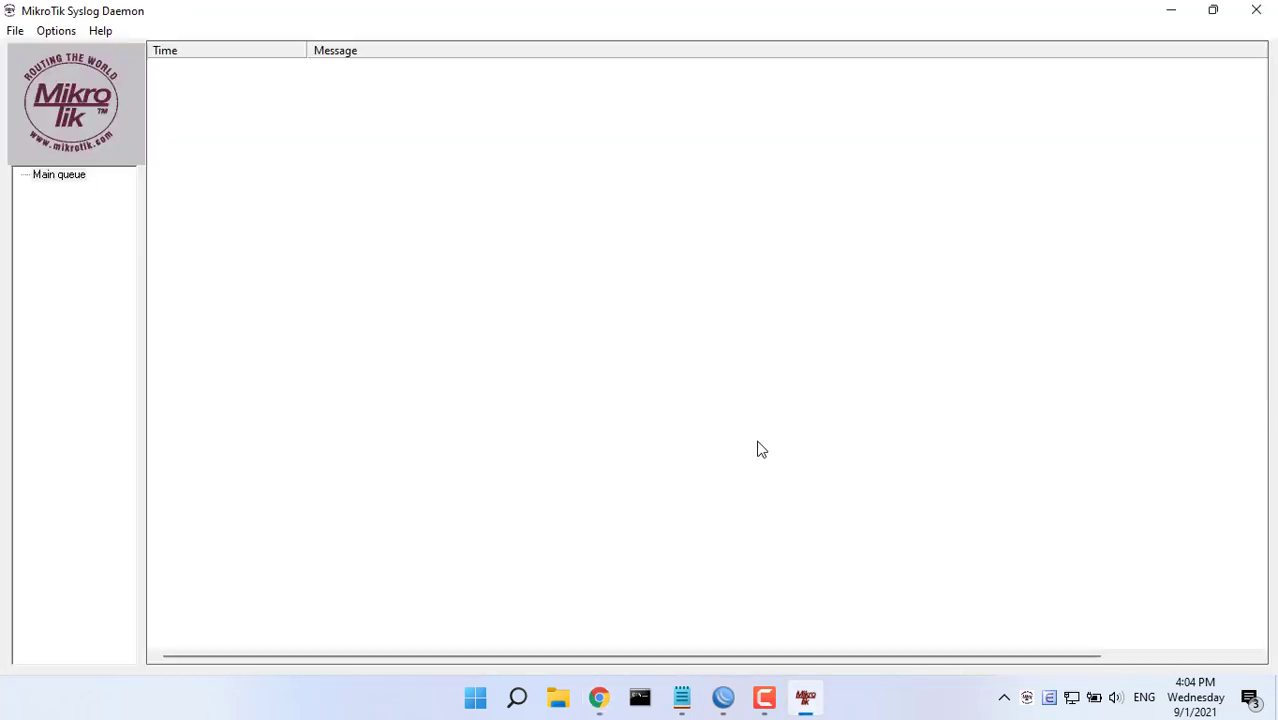
left_click(598, 697)
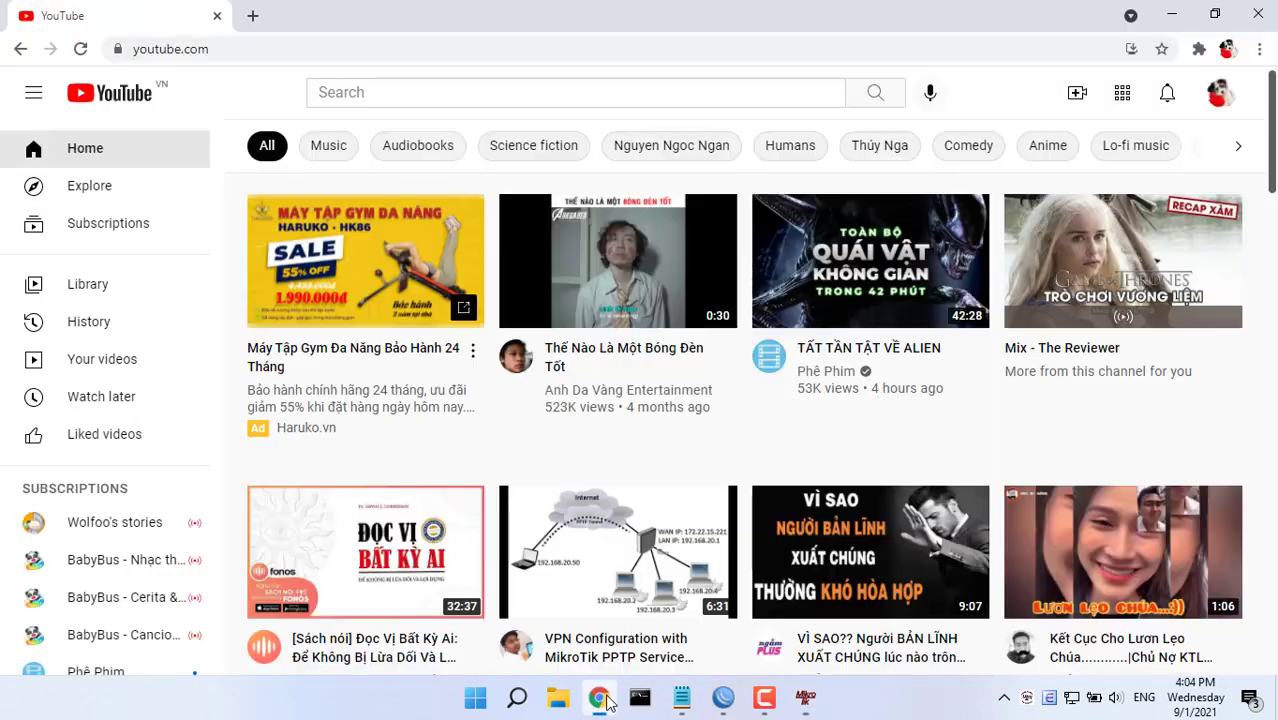
left_click(477, 15)
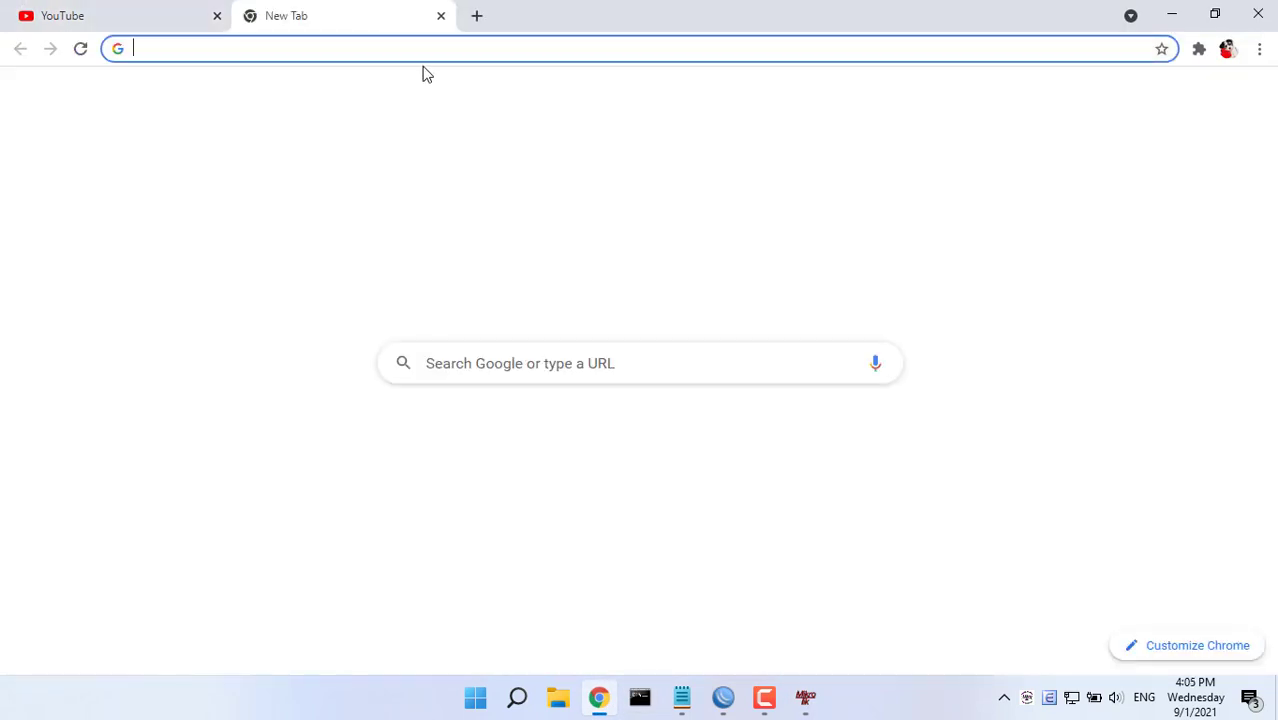
type("facebook.com")
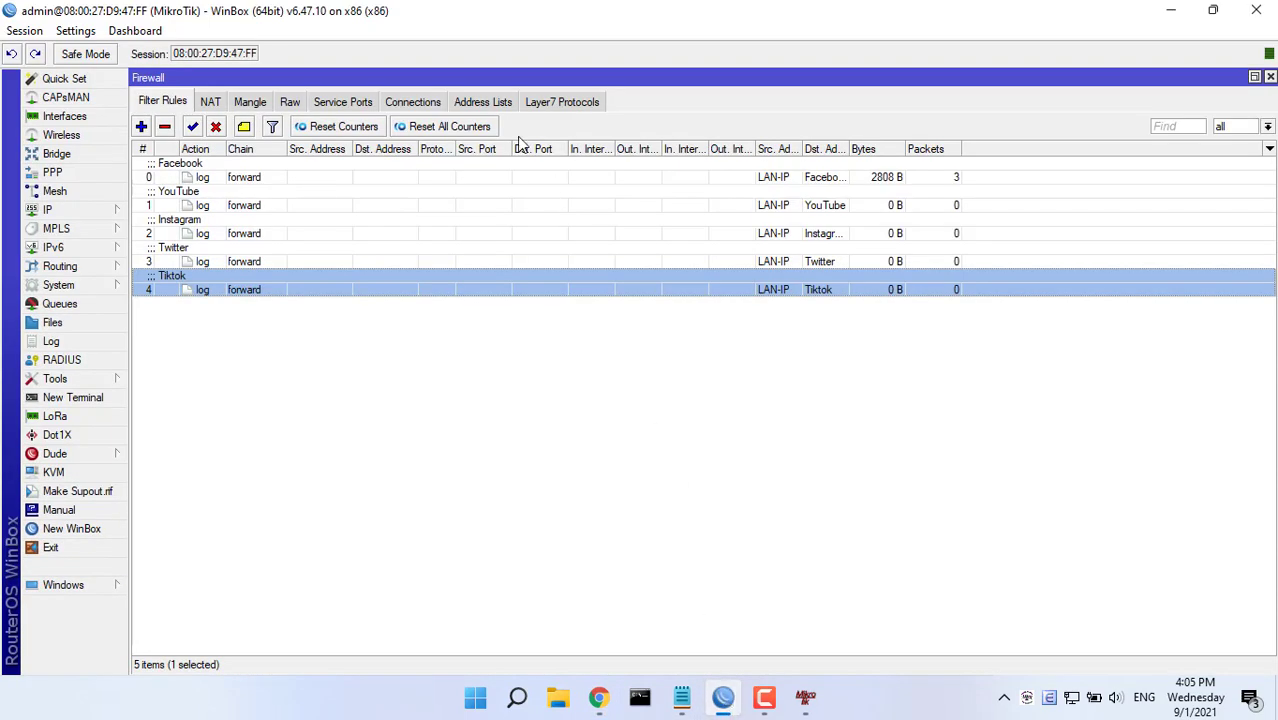
Inspect the Facebook, Twitter and YouTube address-list entries, then view the three Facebook syslog entries
left_click(482, 101)
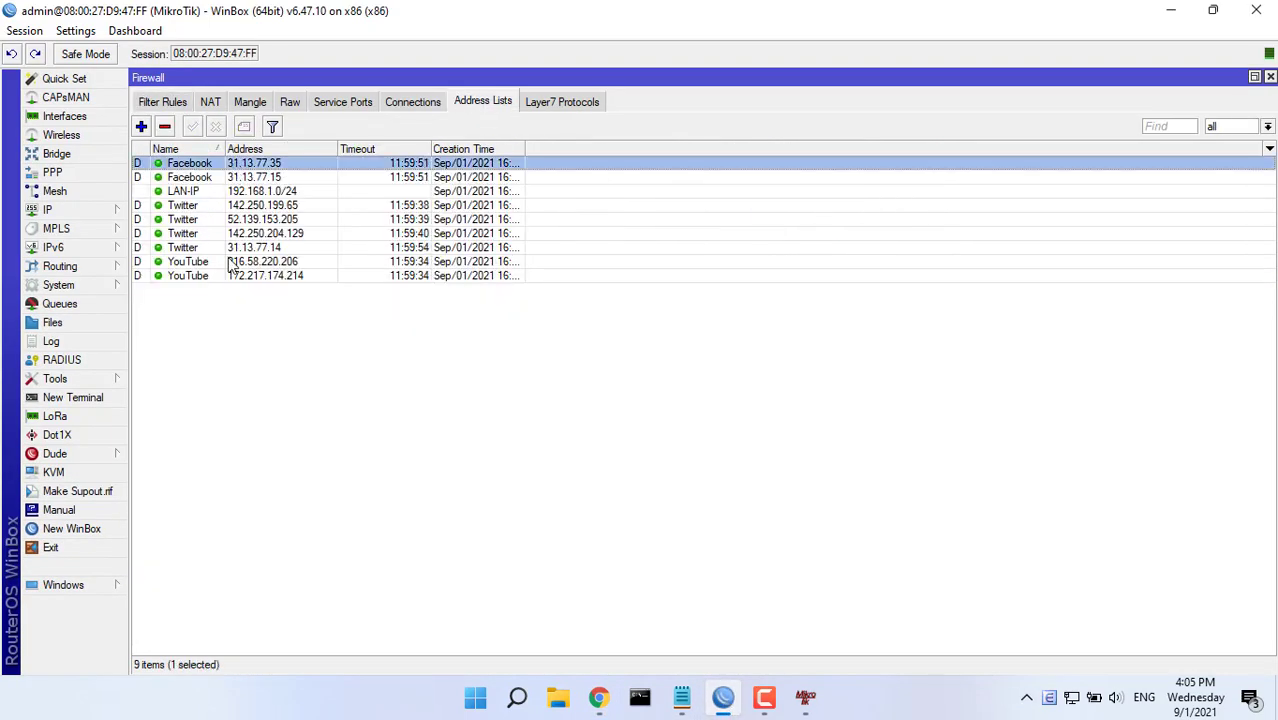
left_click(265, 275)
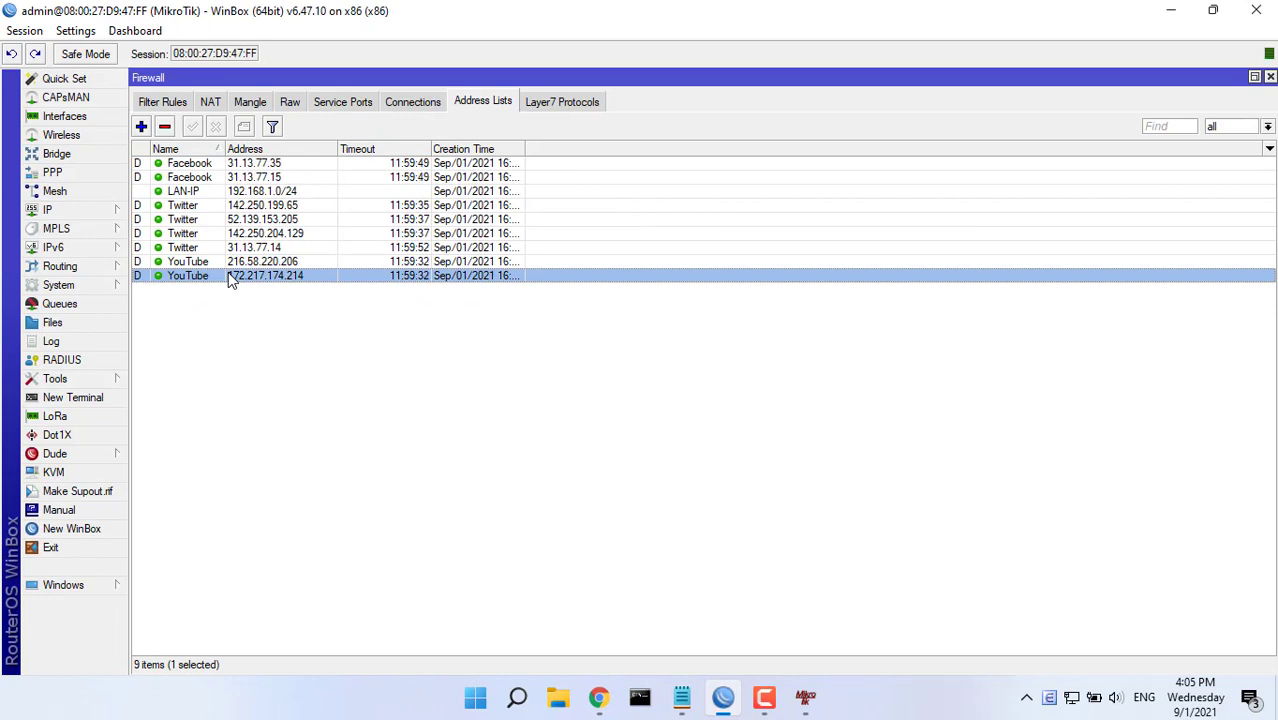
left_click(805, 697)
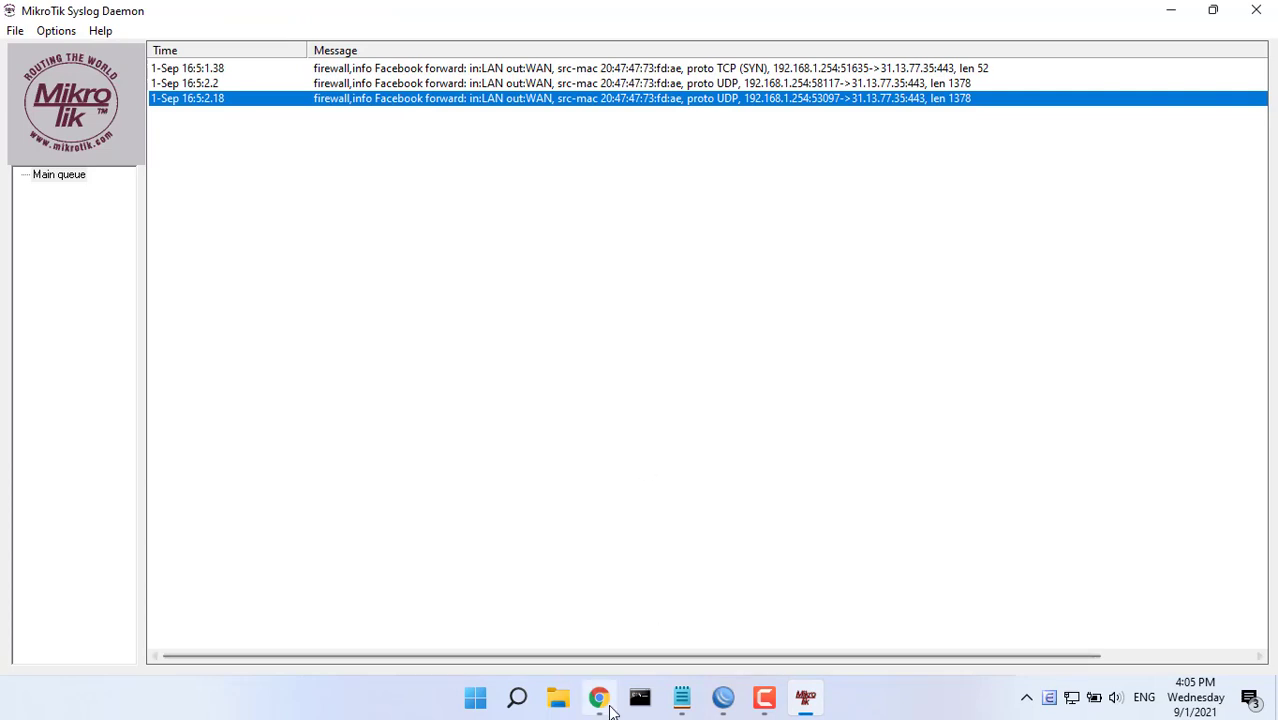
Back in Chrome, open the official Twitter site from Google results, then start another tab
left_click(598, 697)
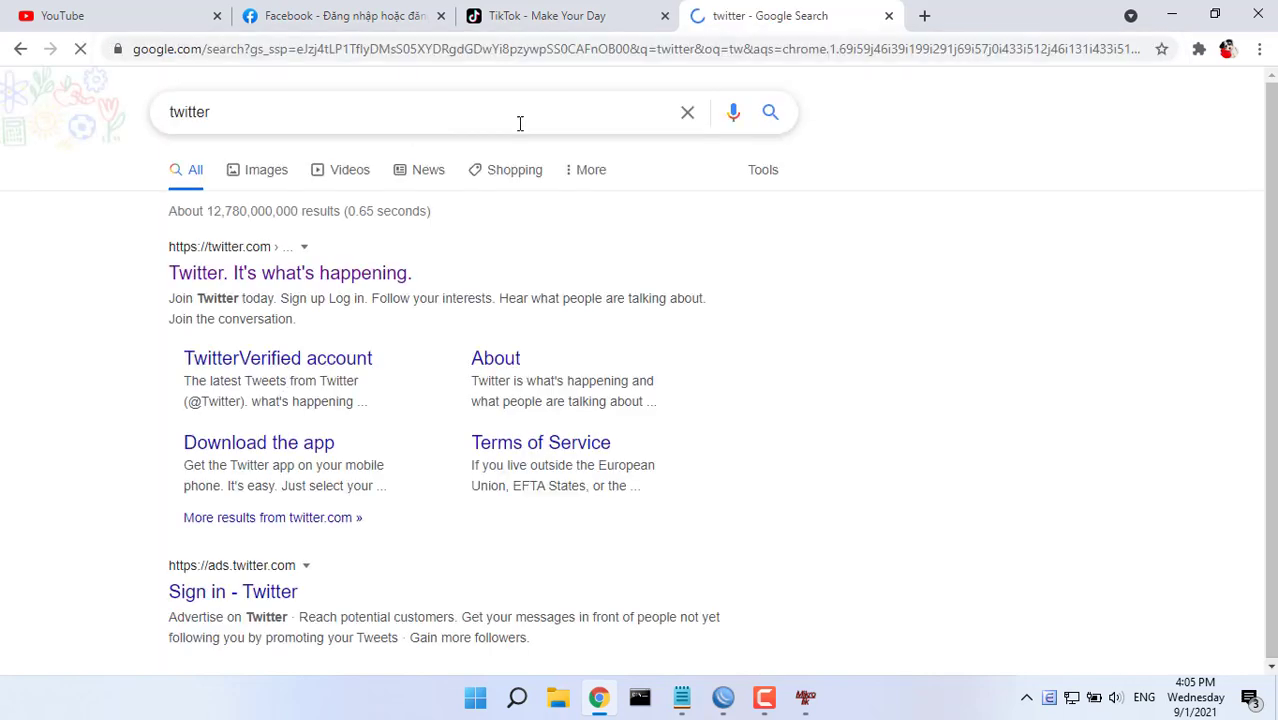
left_click(289, 272)
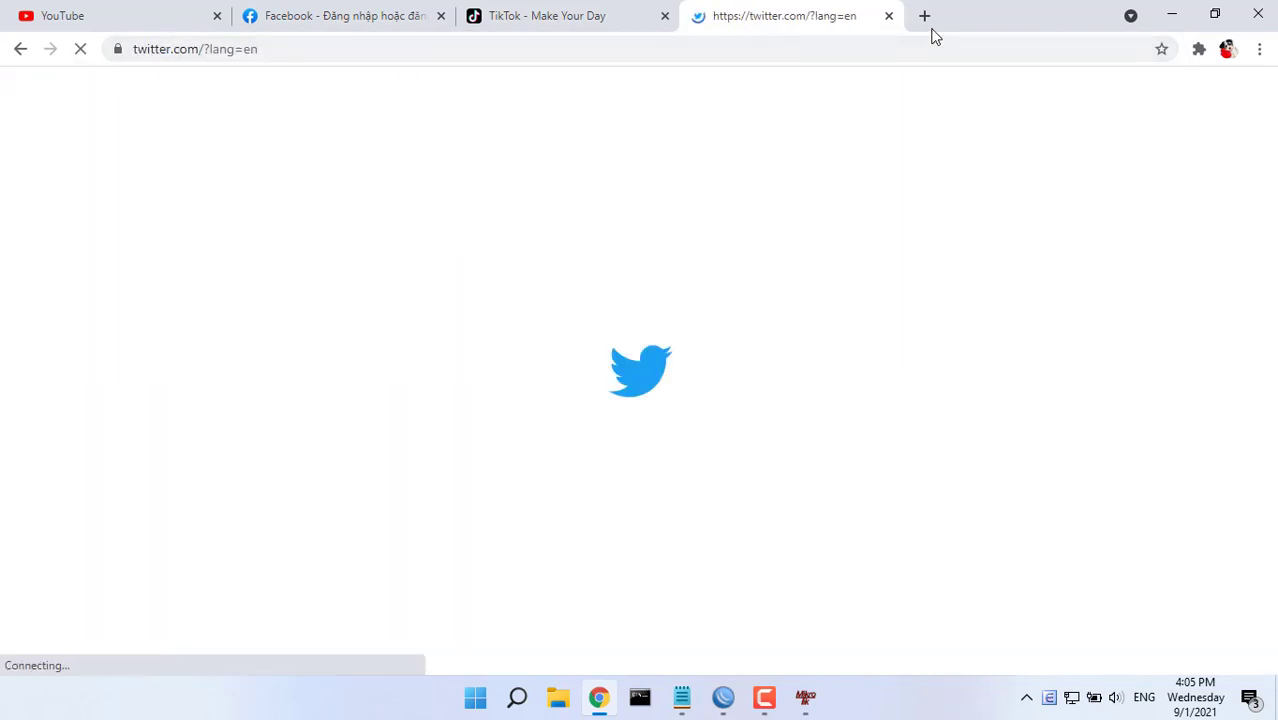
left_click(923, 15)
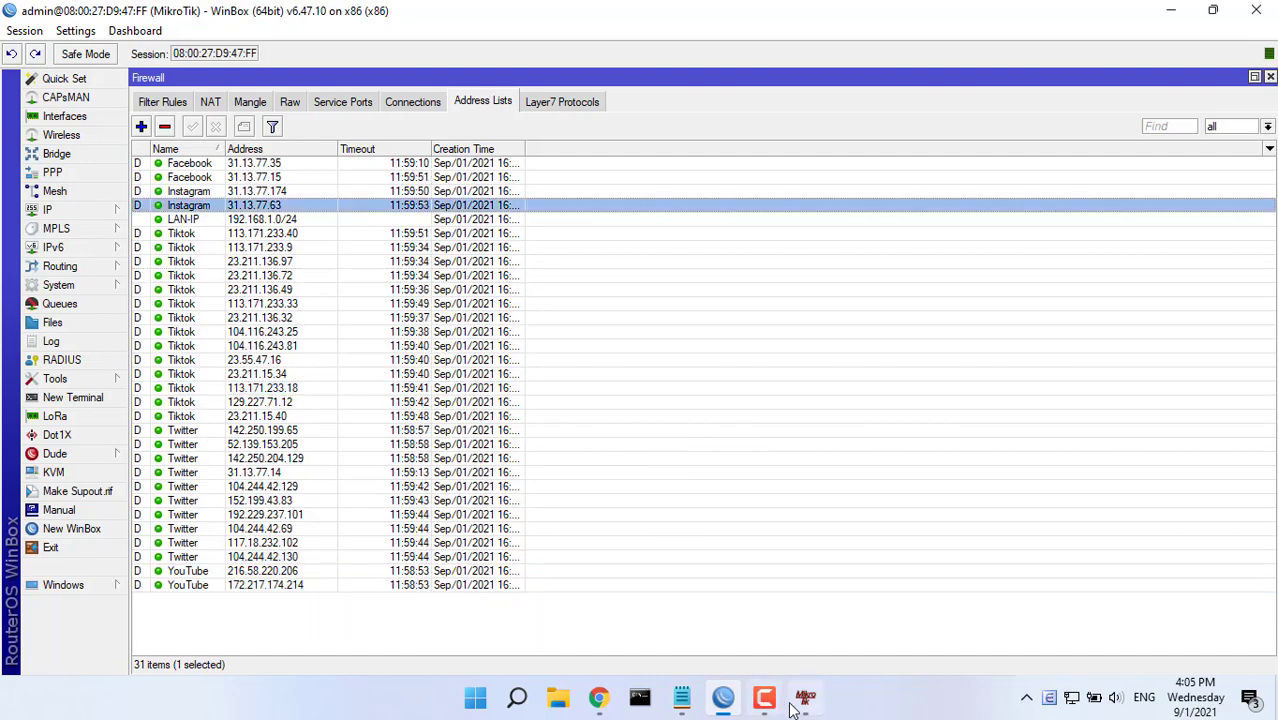
Bring up the MT Syslog Daemon window from the taskbar
left_click(804, 697)
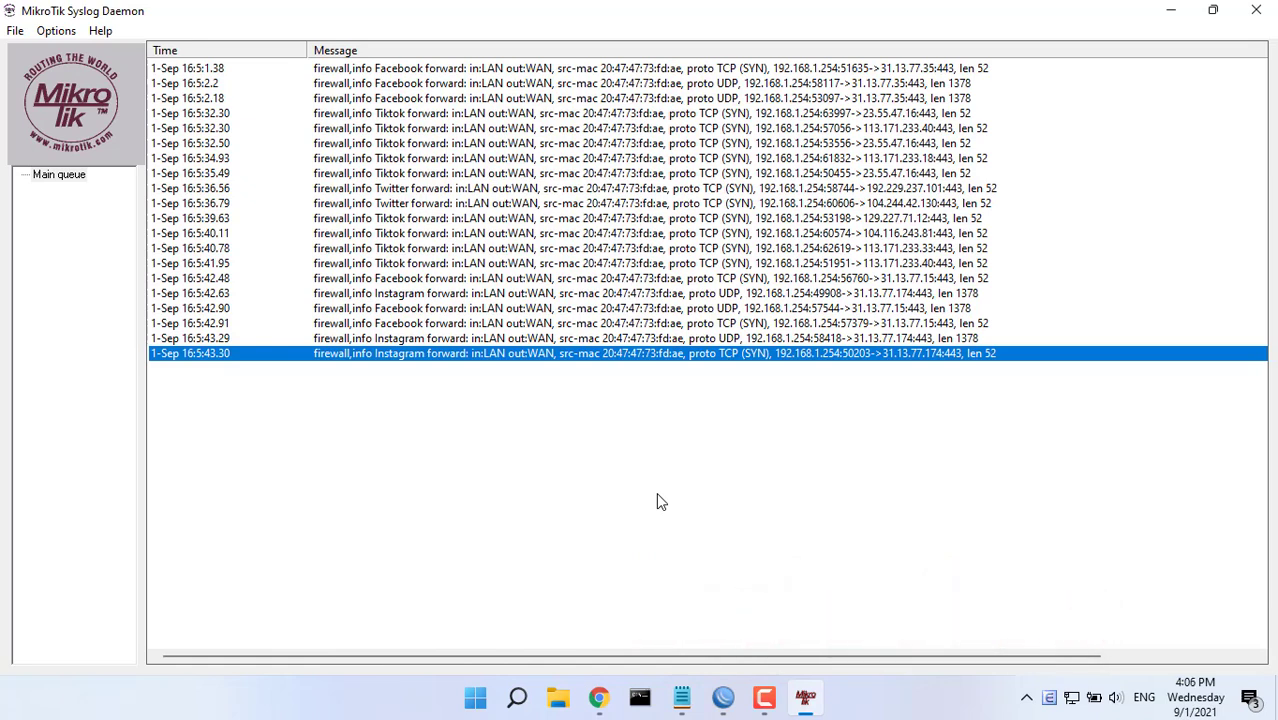
mouse_move(878, 210)
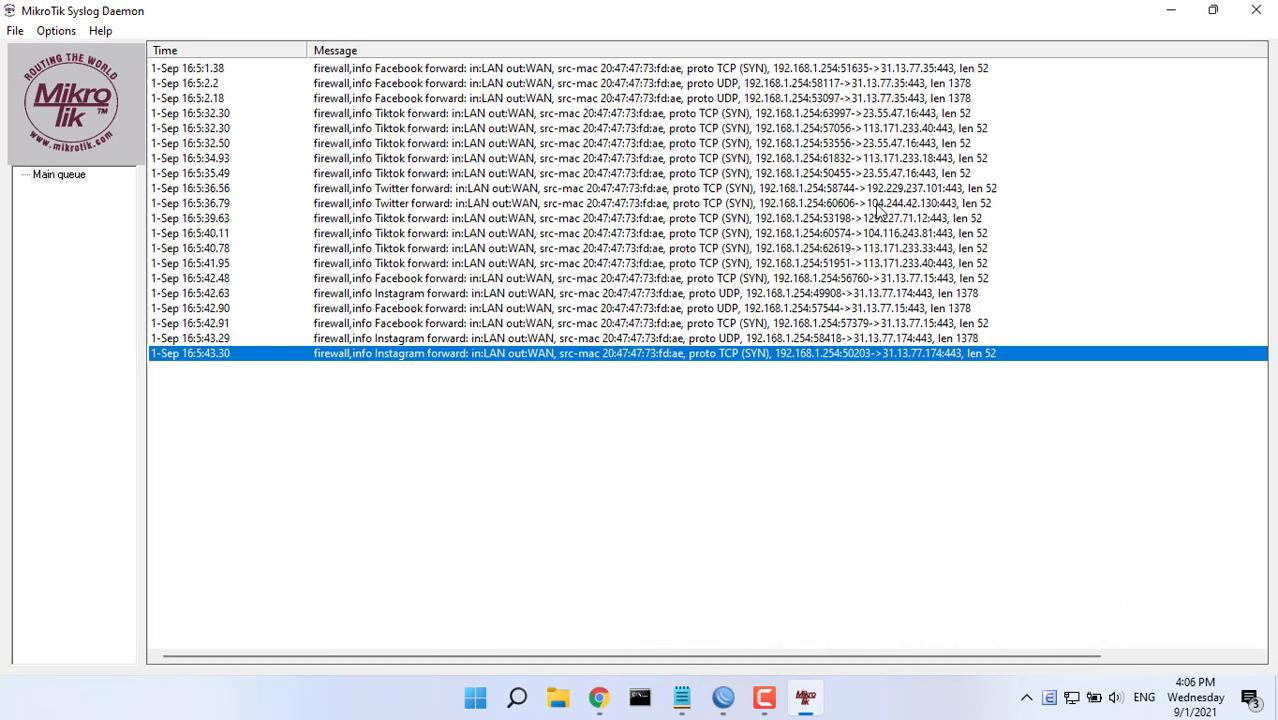
Select a logged Twitter forward entry to 104.244.42.130 in the syslog
left_click(650, 203)
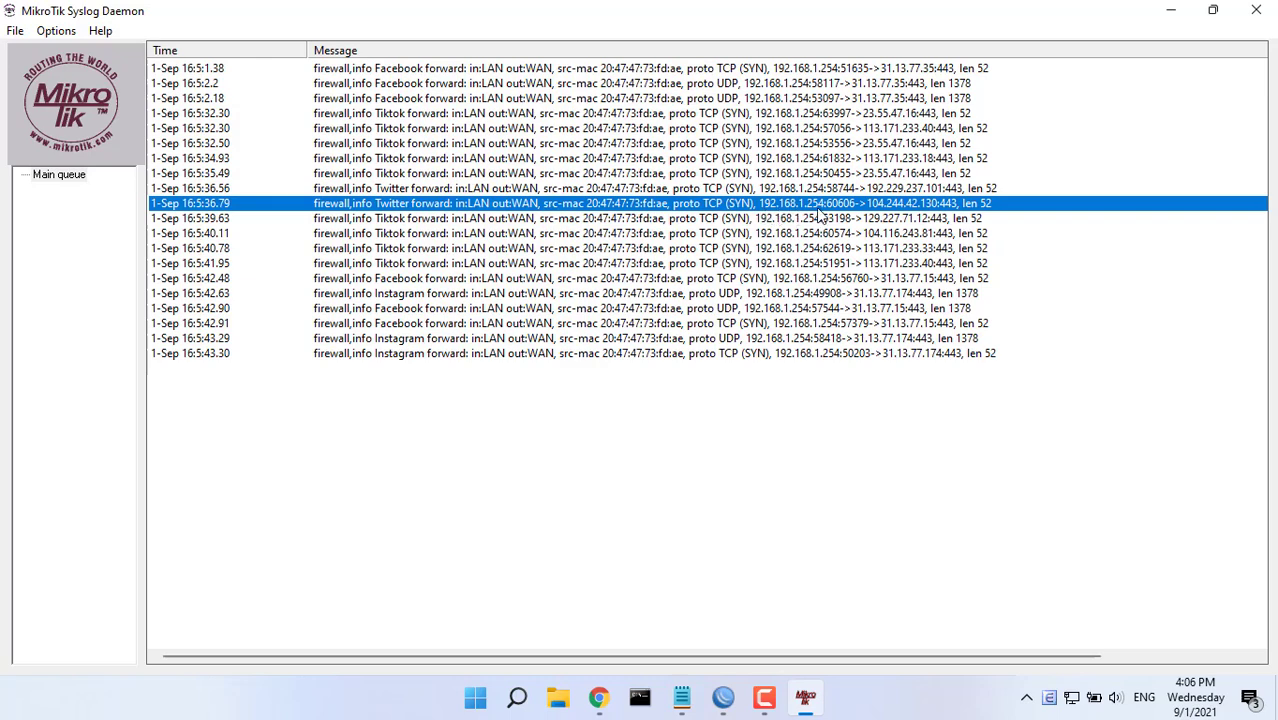
mouse_move(828, 338)
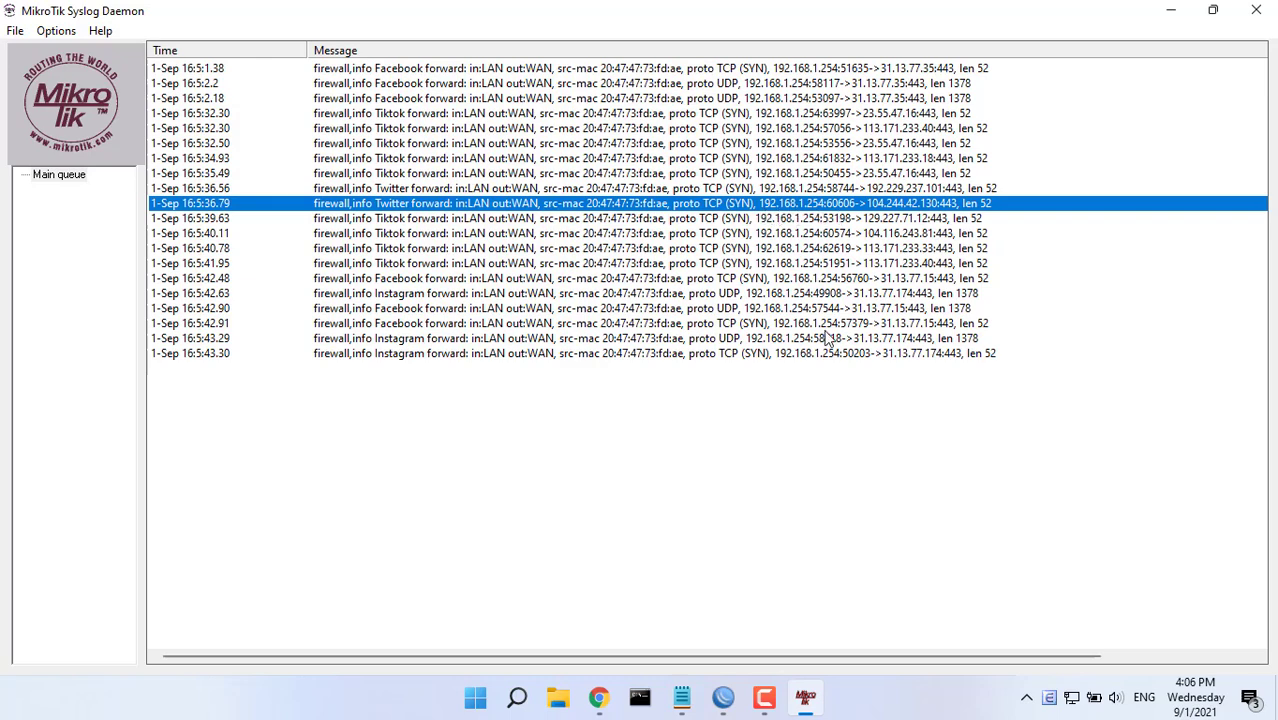
mouse_move(807, 470)
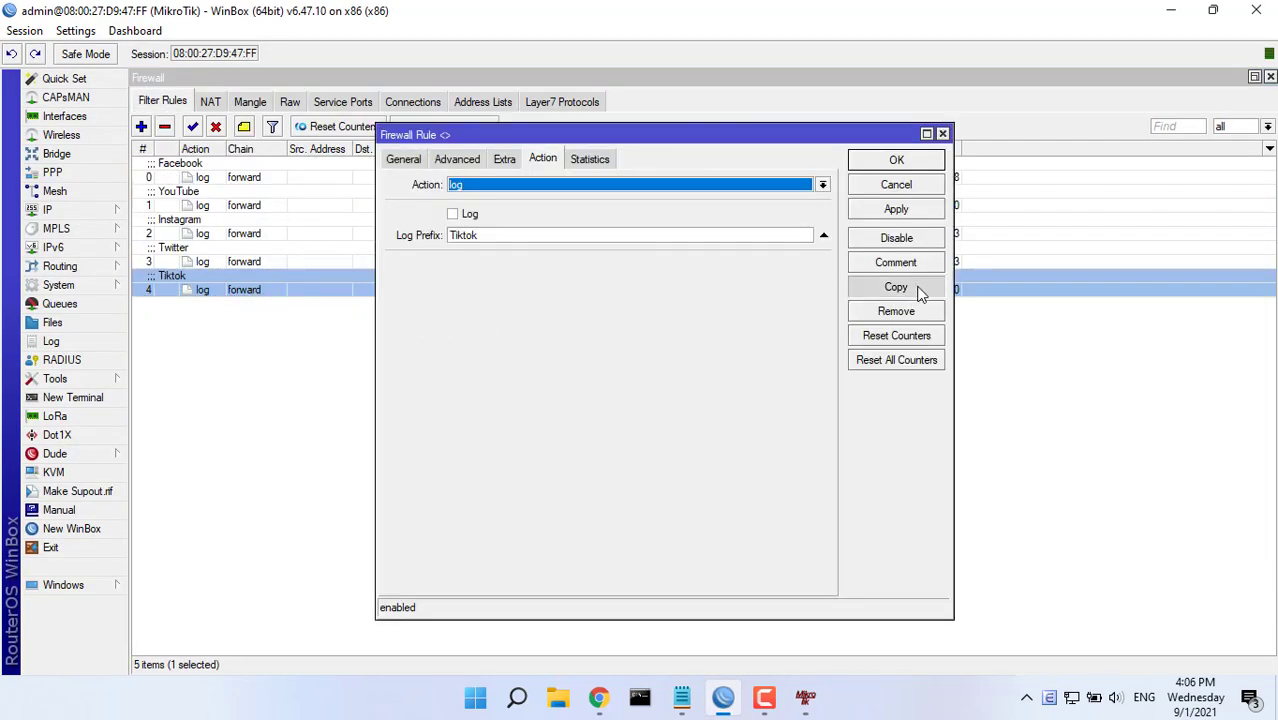
Copy the TikTok logging rule and set its Dst. Address List to !LAN-IP
left_click(896, 287)
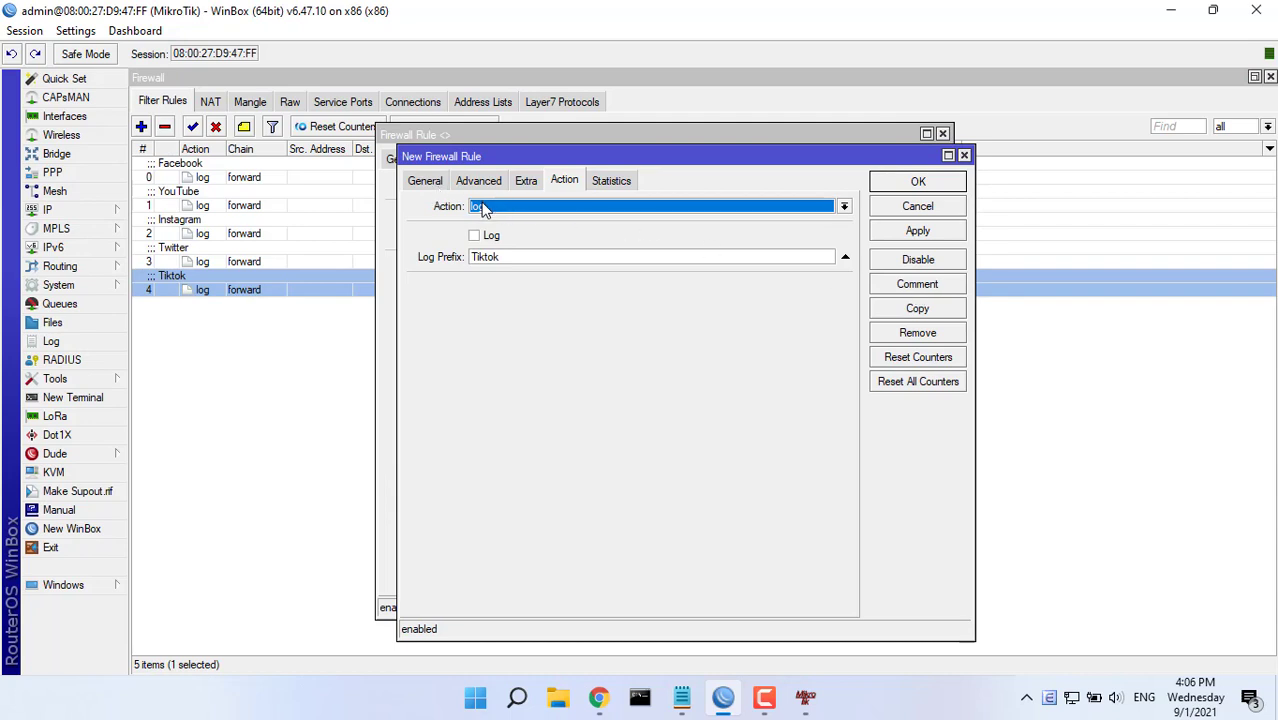
left_click(478, 180)
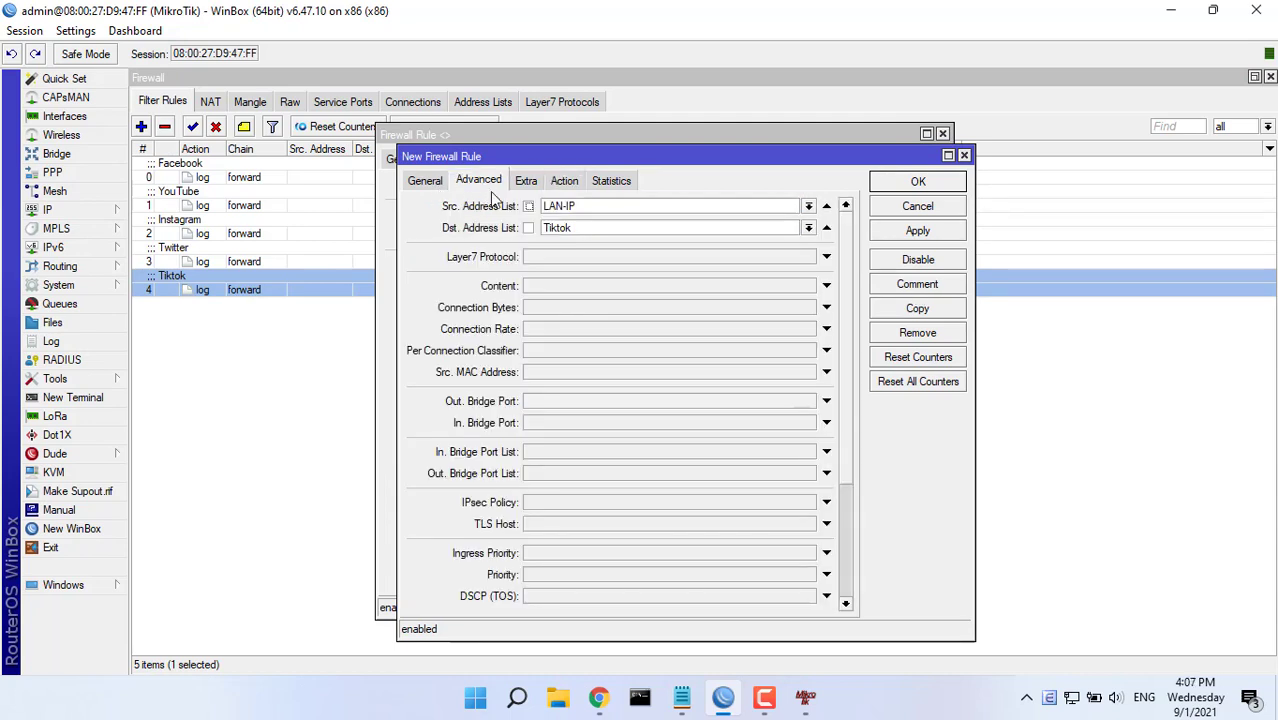
left_click(808, 227)
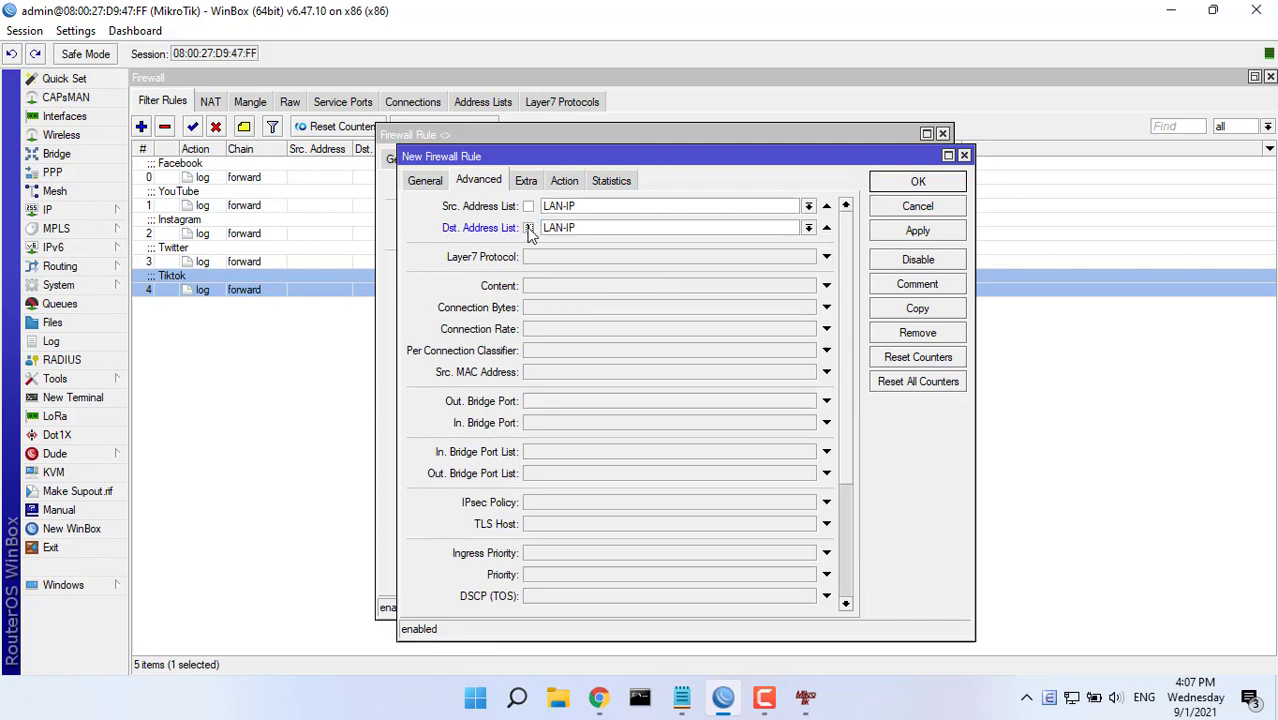
Give the new rule log prefix and comment 'Other', save it, and view the syslog
left_click(564, 180)
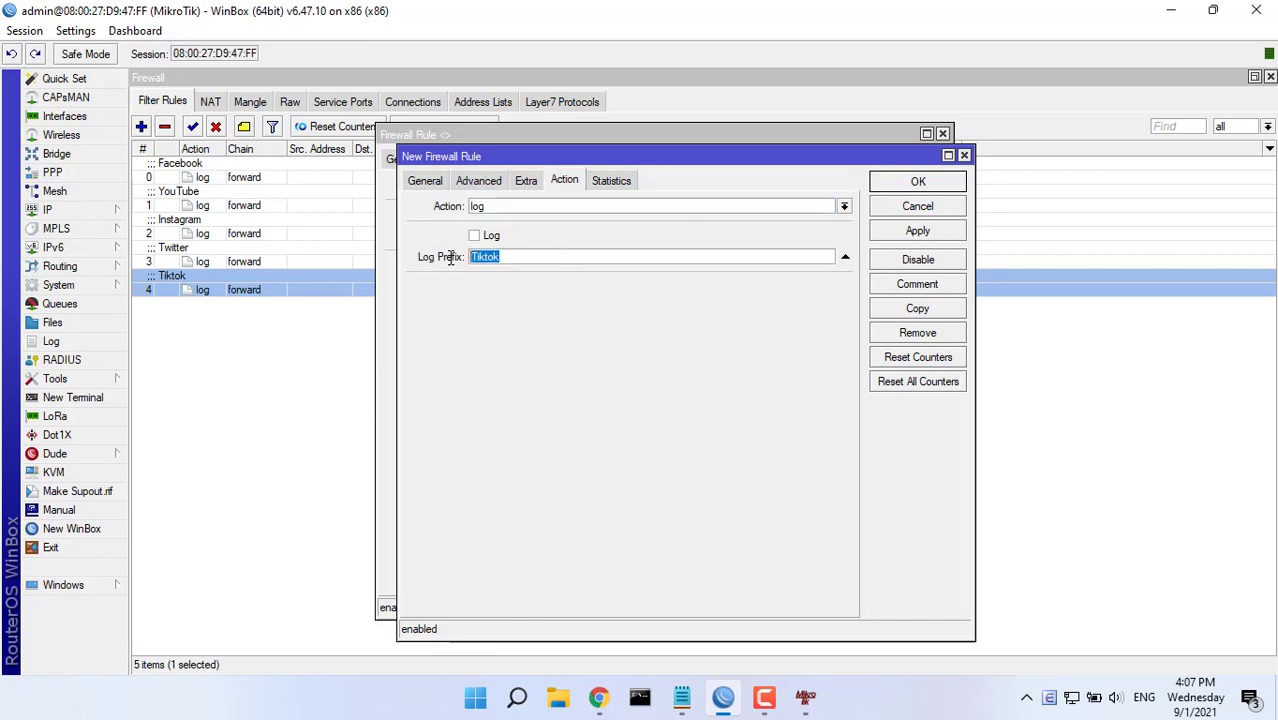
type("Oth")
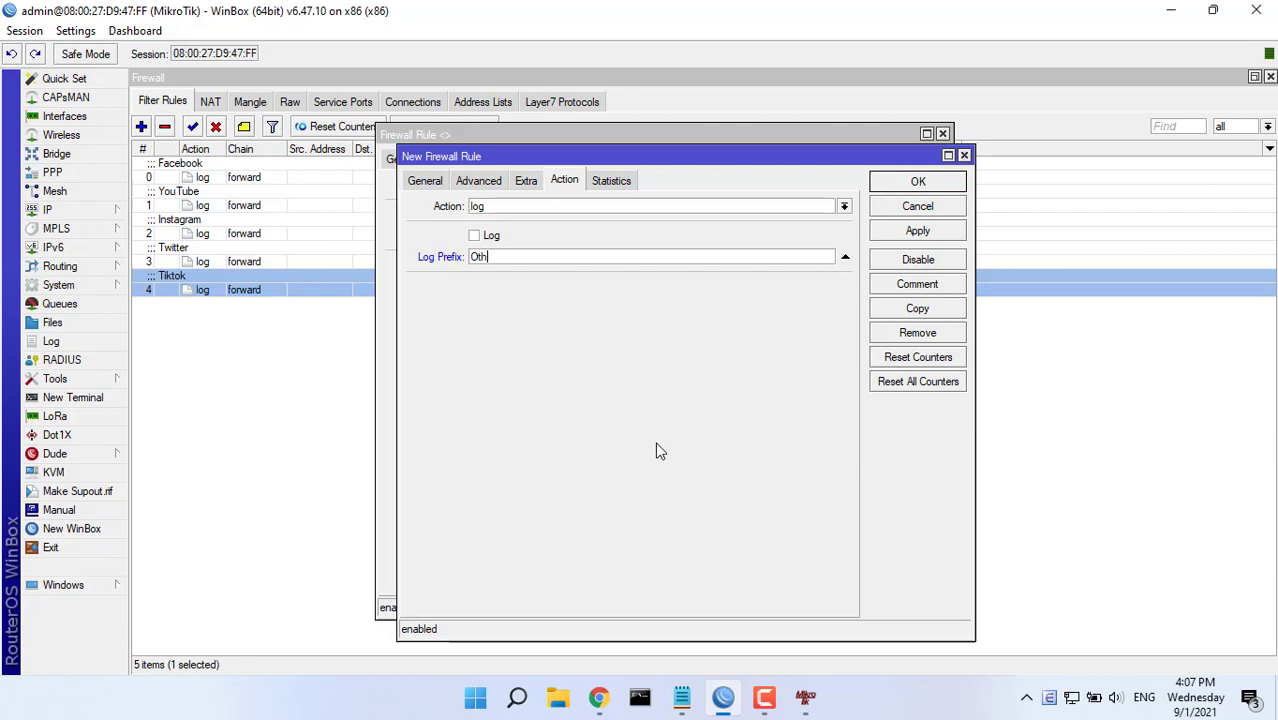
left_click(916, 283)
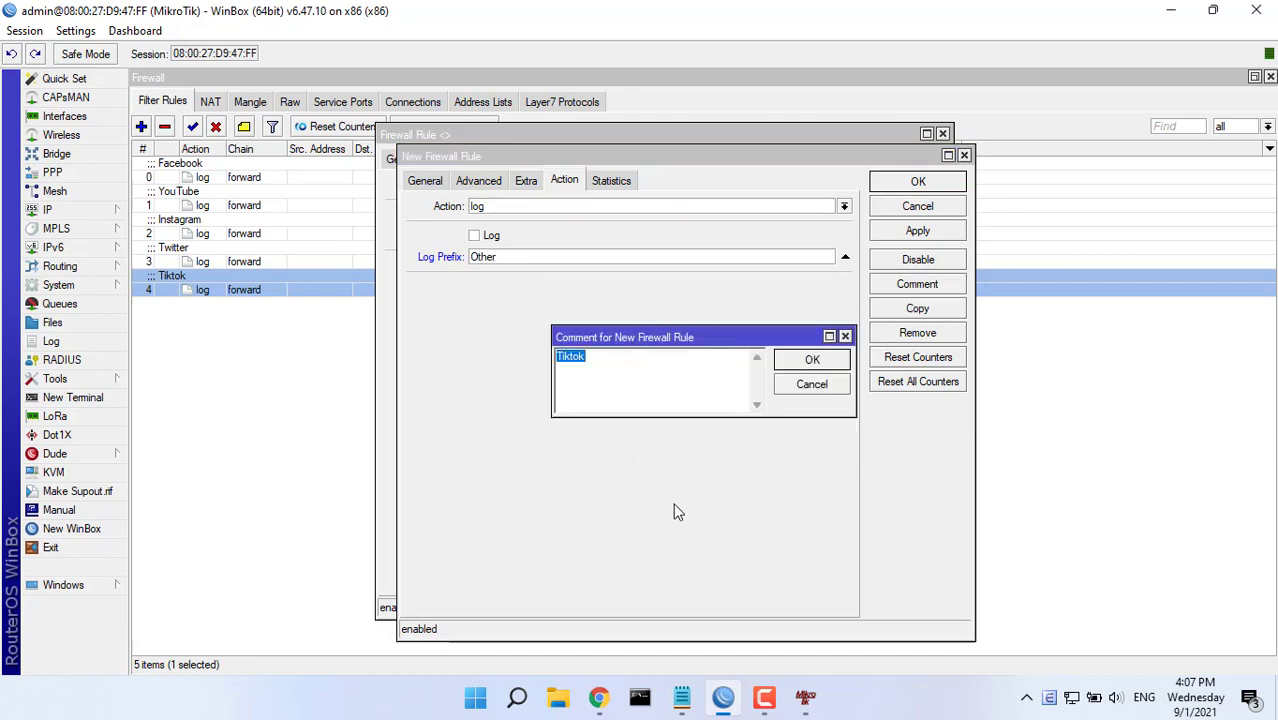
type("Other")
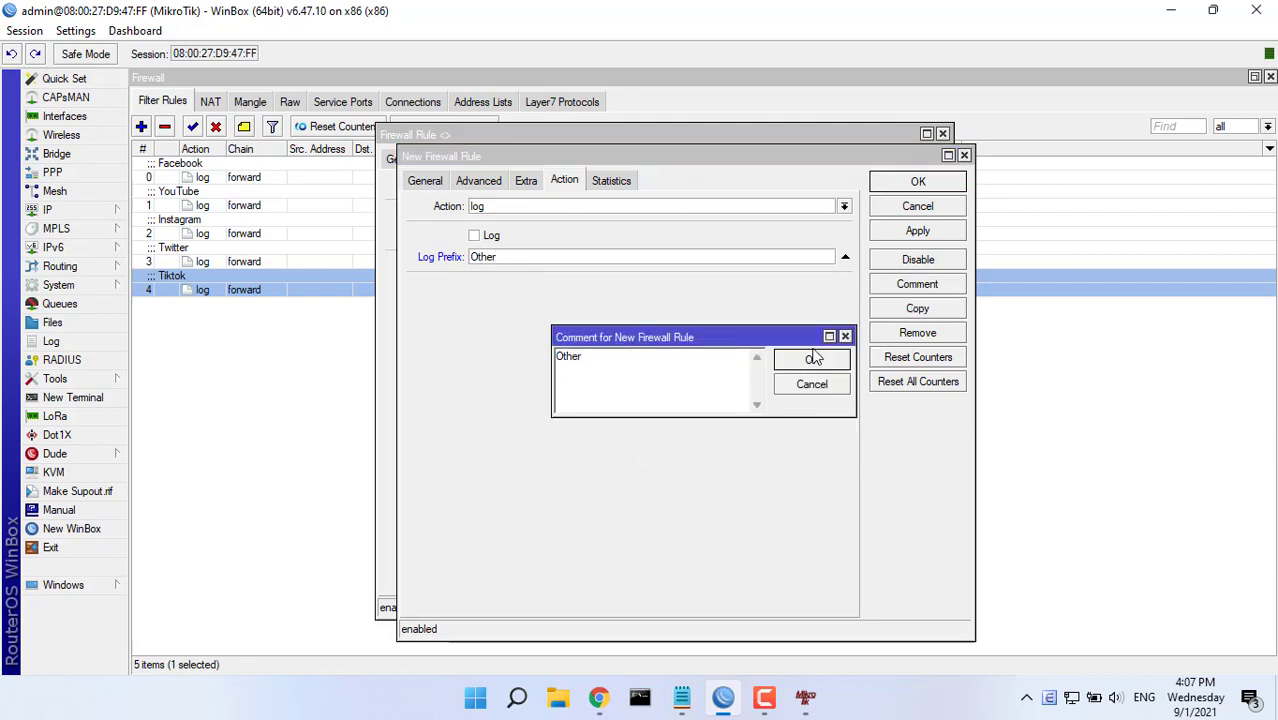
left_click(812, 359)
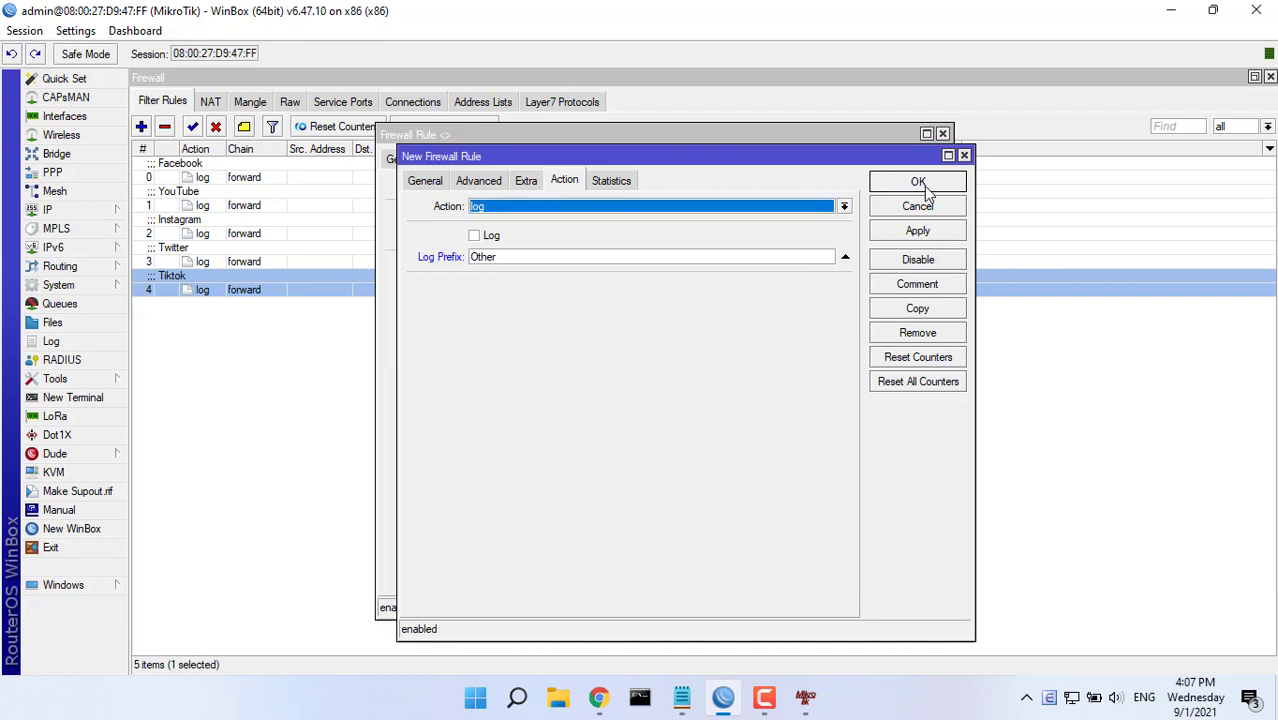
left_click(917, 181)
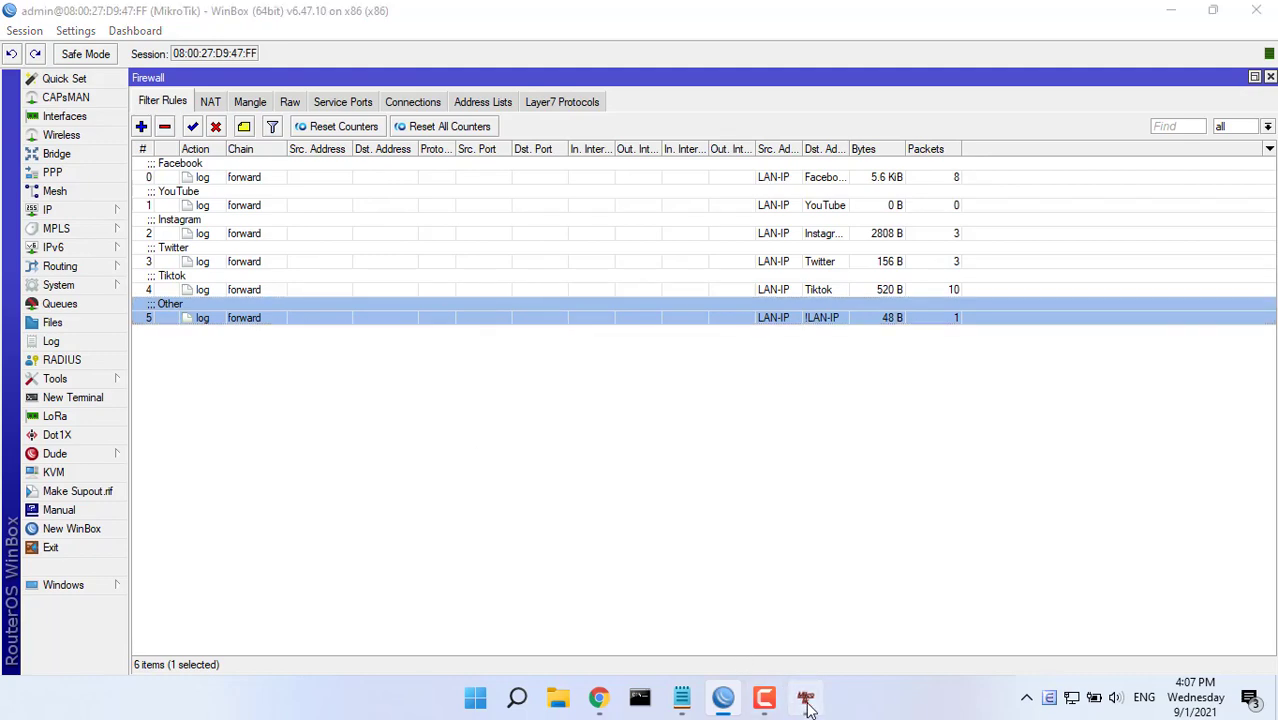
left_click(806, 697)
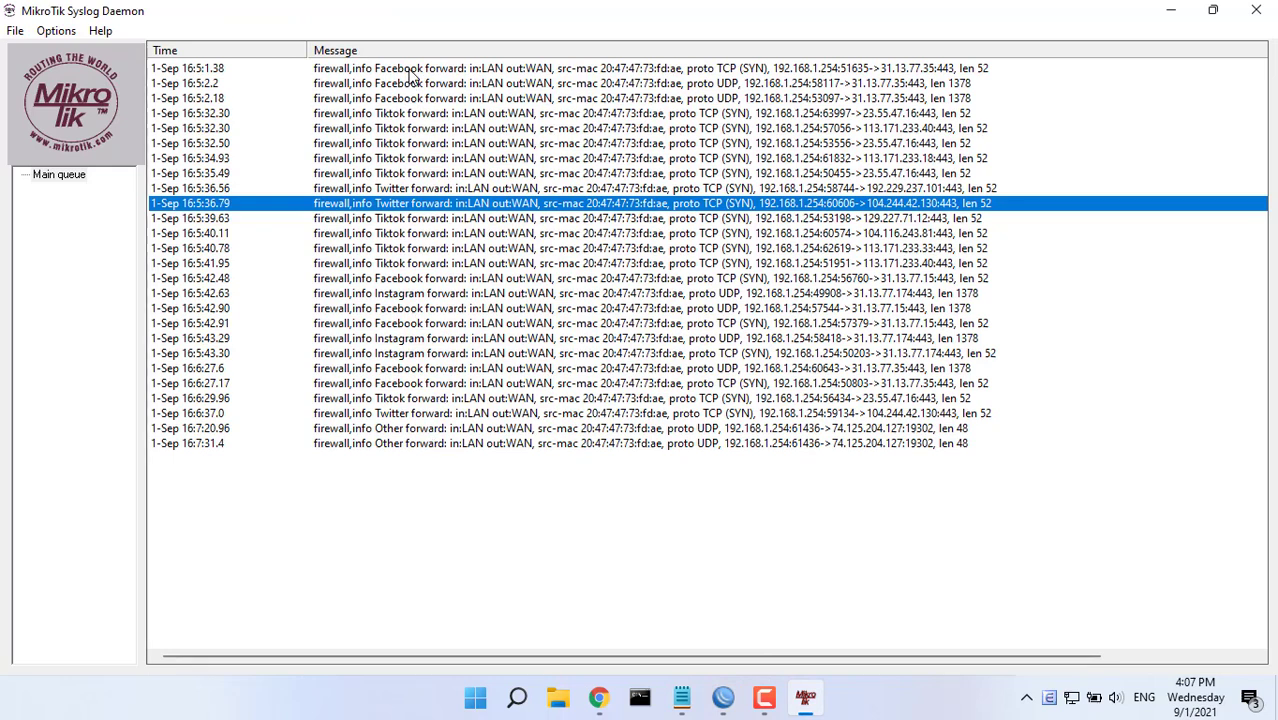